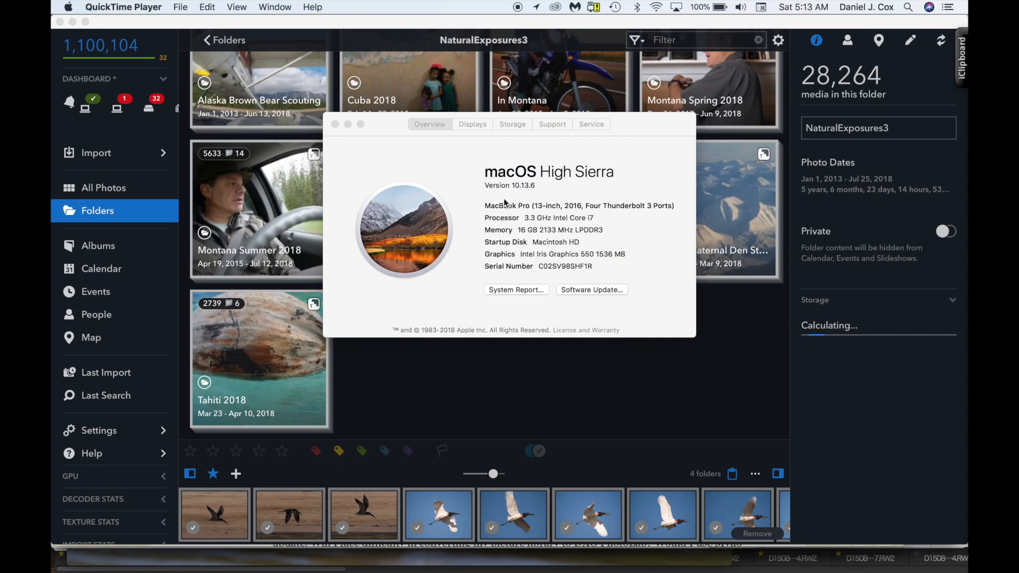
mouse_move(549, 197)
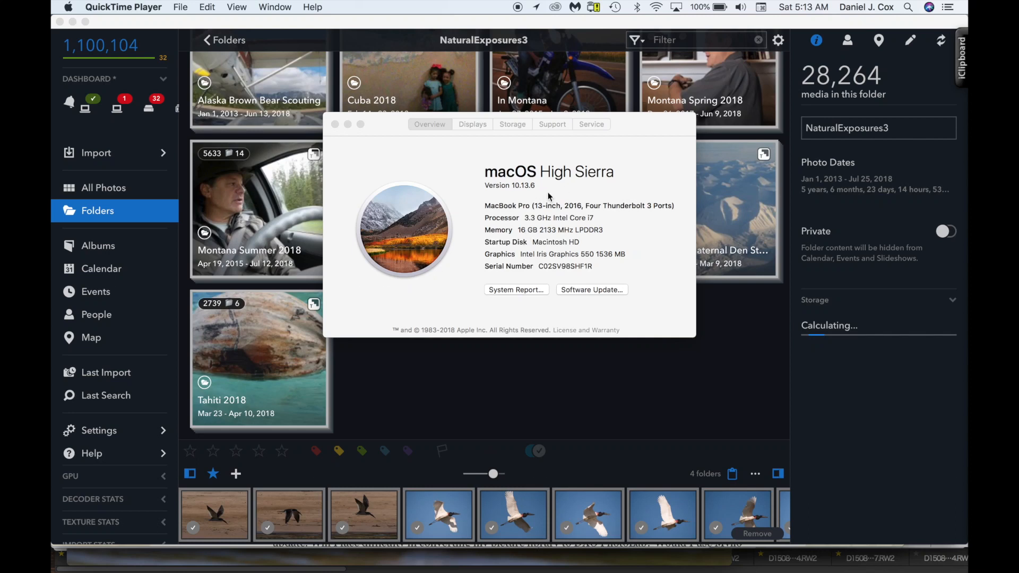
mouse_move(527, 195)
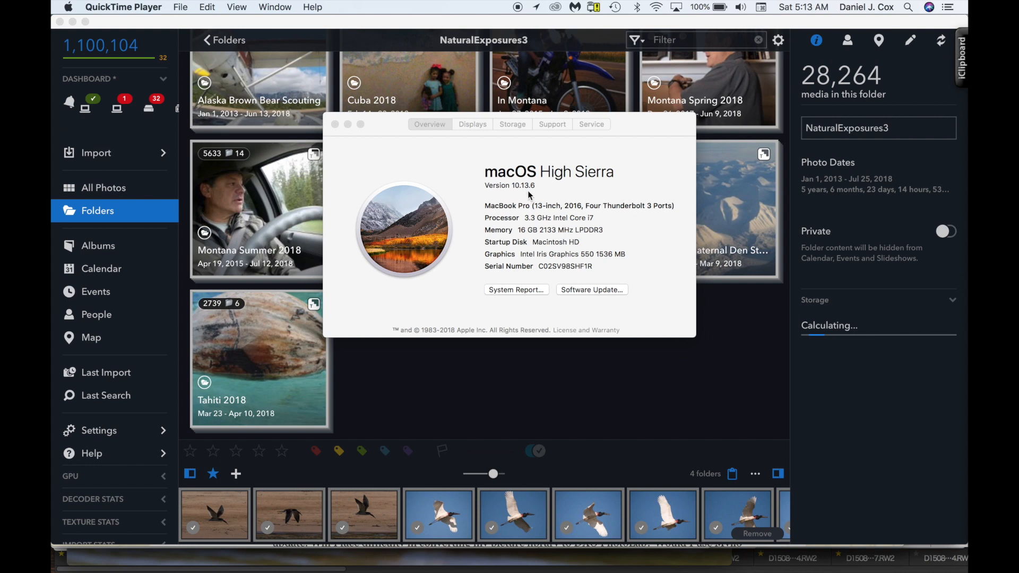
mouse_move(533, 213)
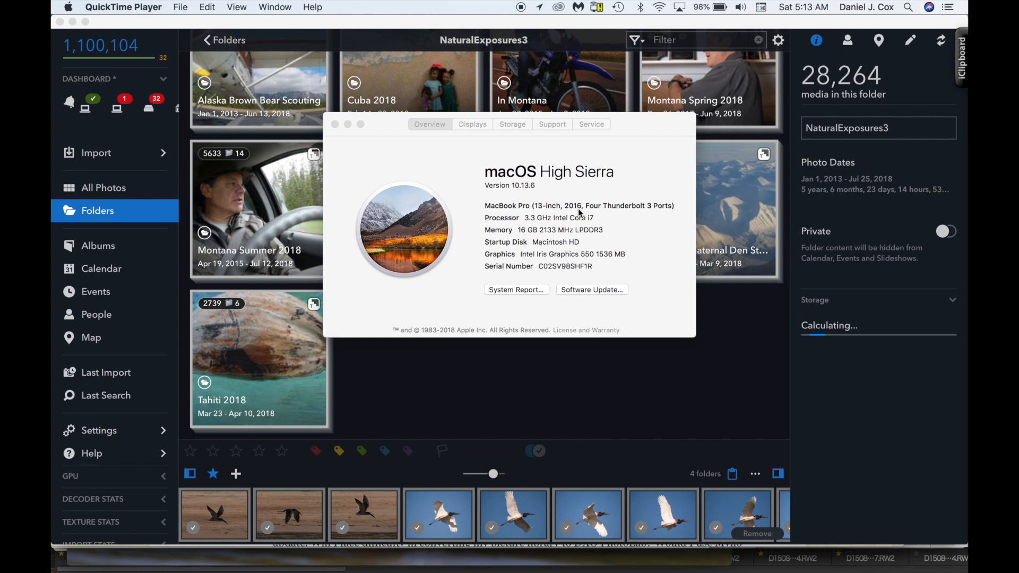
mouse_move(539, 226)
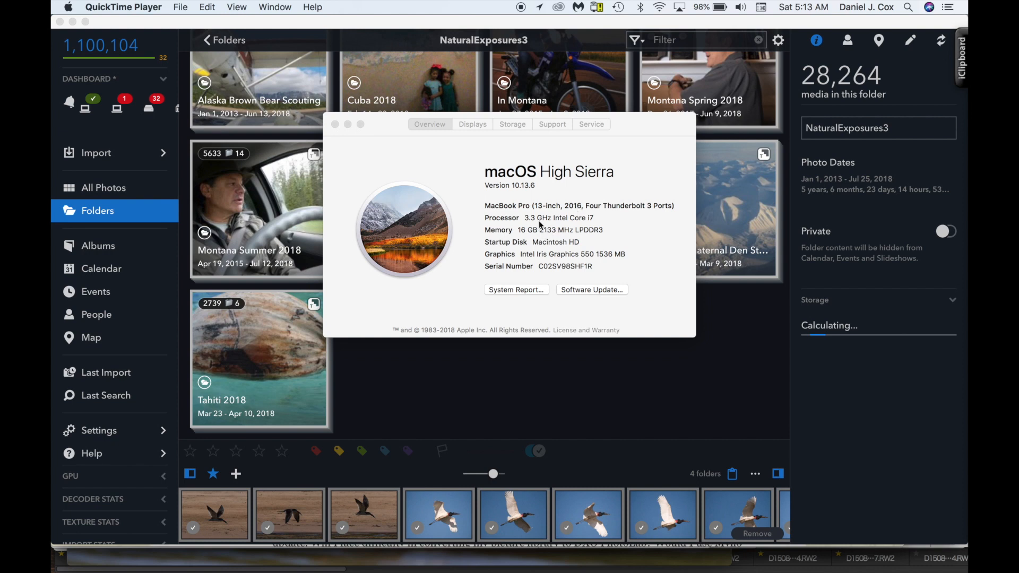
mouse_move(551, 243)
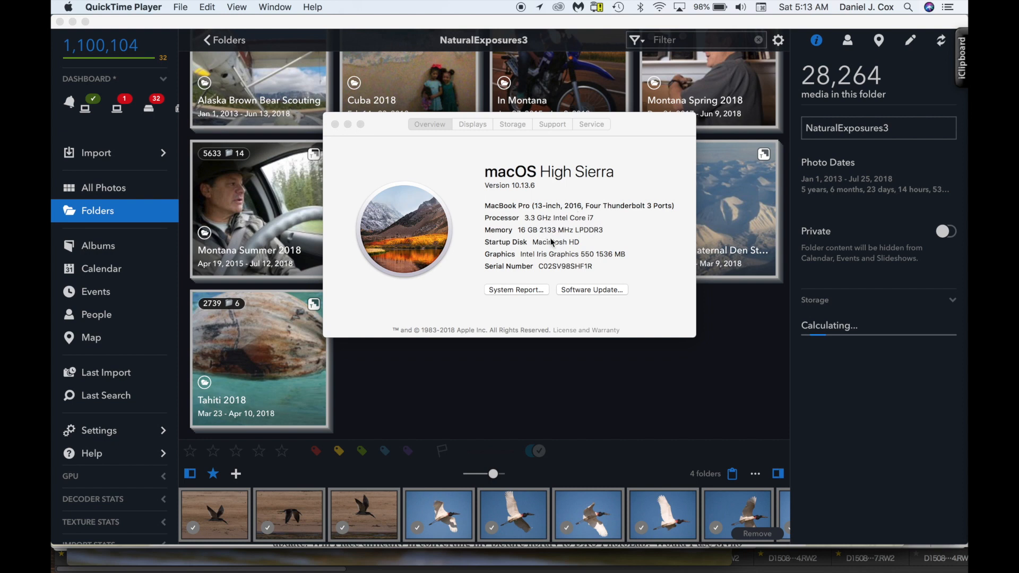
mouse_move(434, 191)
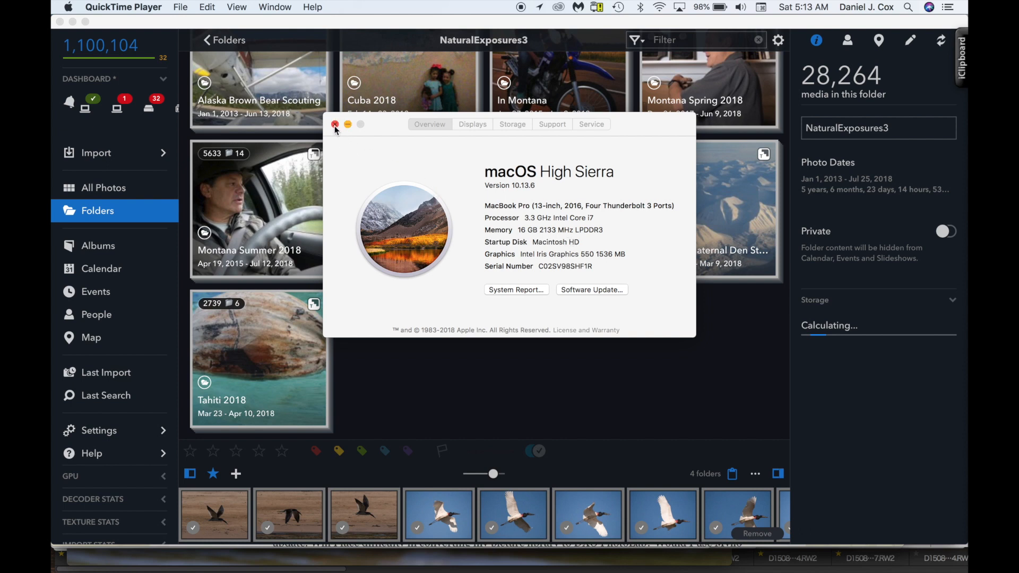
Step: Close the About This Mac window and switch Mylio to the All Photos view of the whole library
left_click(334, 125)
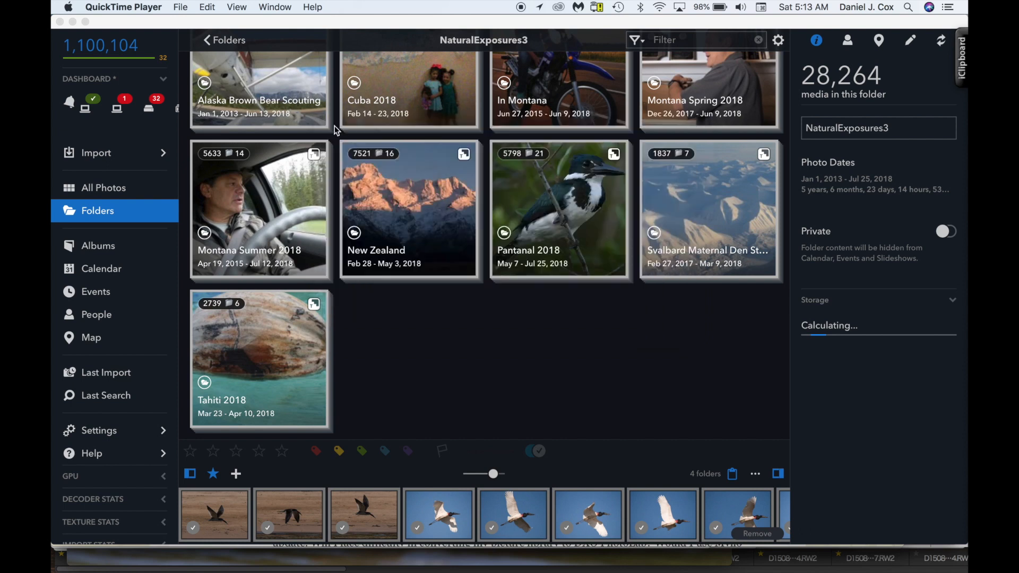
mouse_move(117, 200)
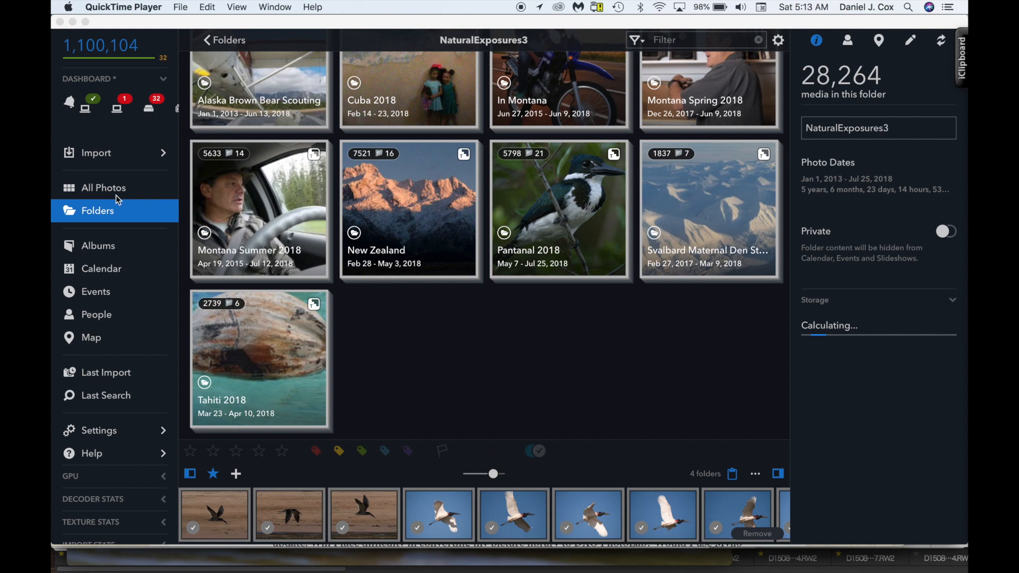
mouse_move(129, 222)
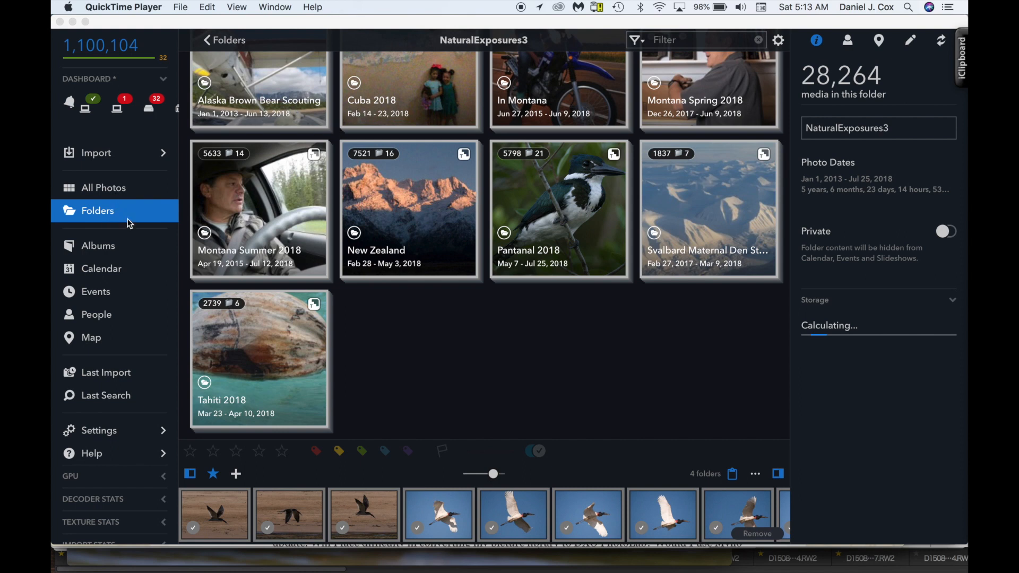
mouse_move(109, 195)
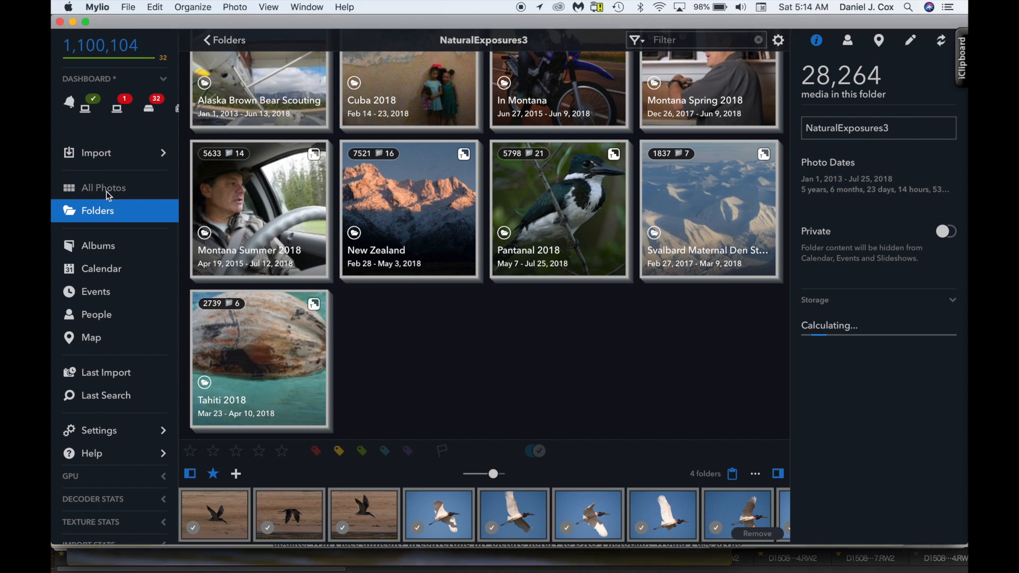
left_click(102, 188)
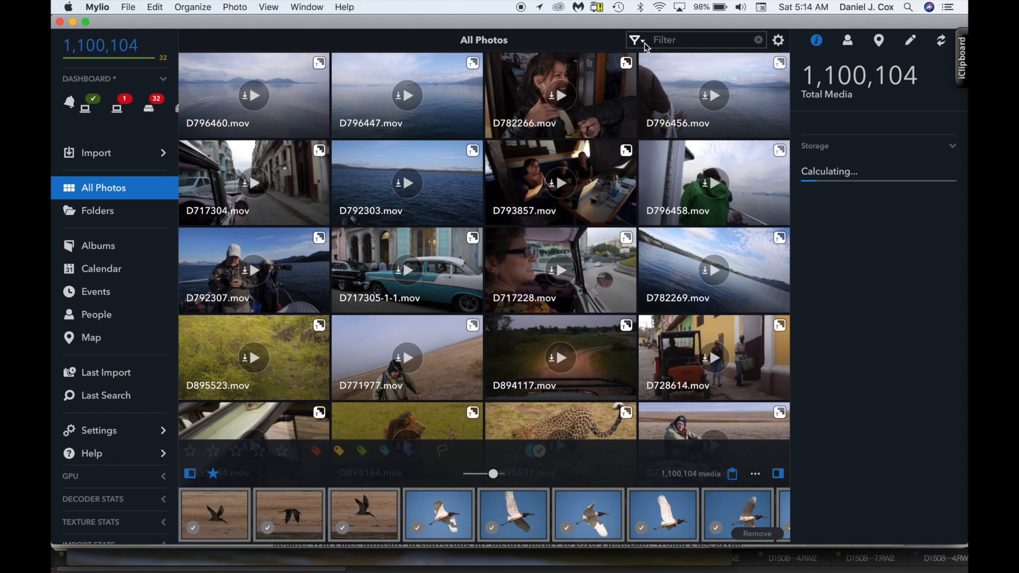
Step: Search the whole Mylio library for 'bear' to bring up the Alaska brown bear photos
left_click(635, 39)
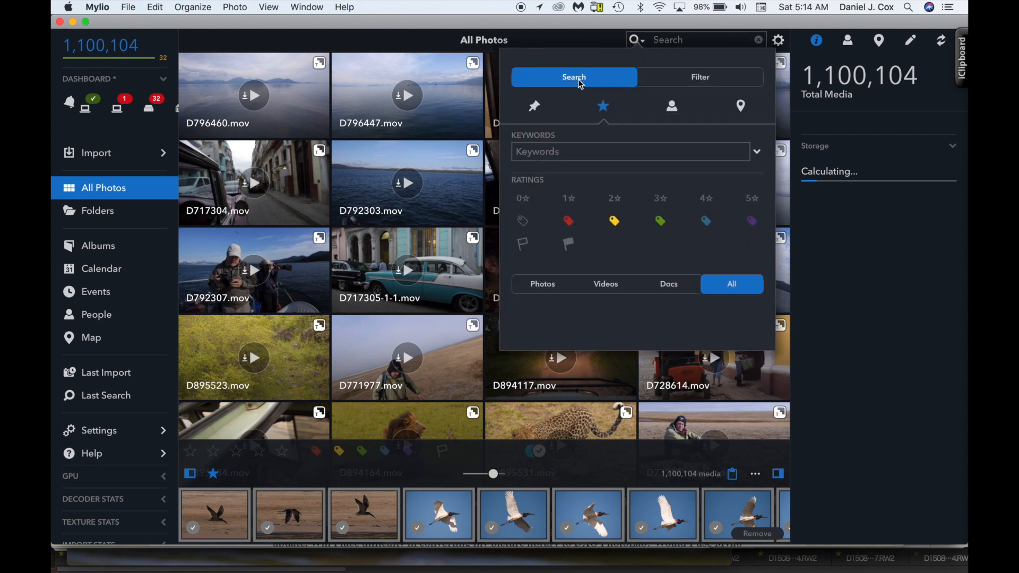
mouse_move(678, 39)
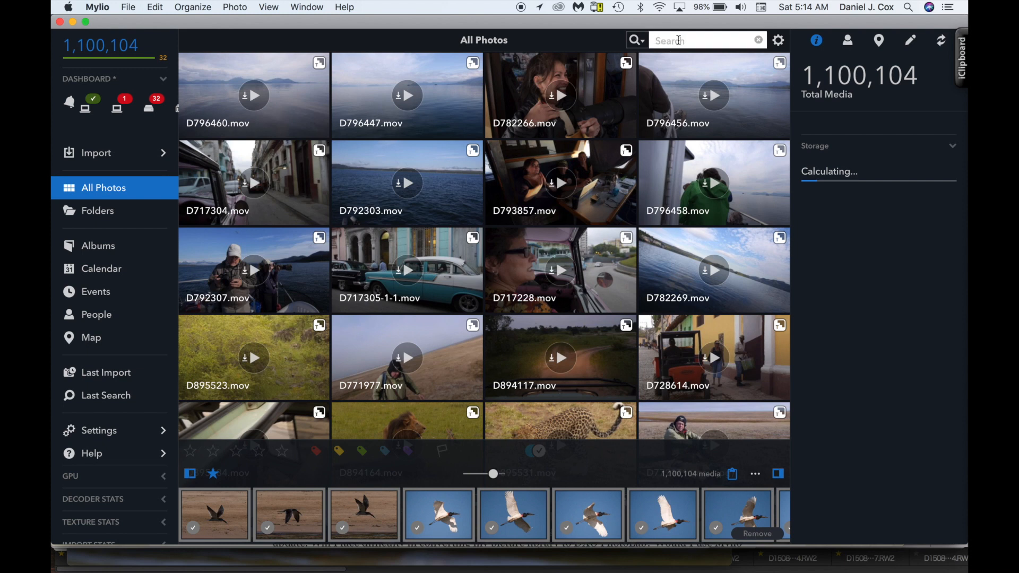
type("bea")
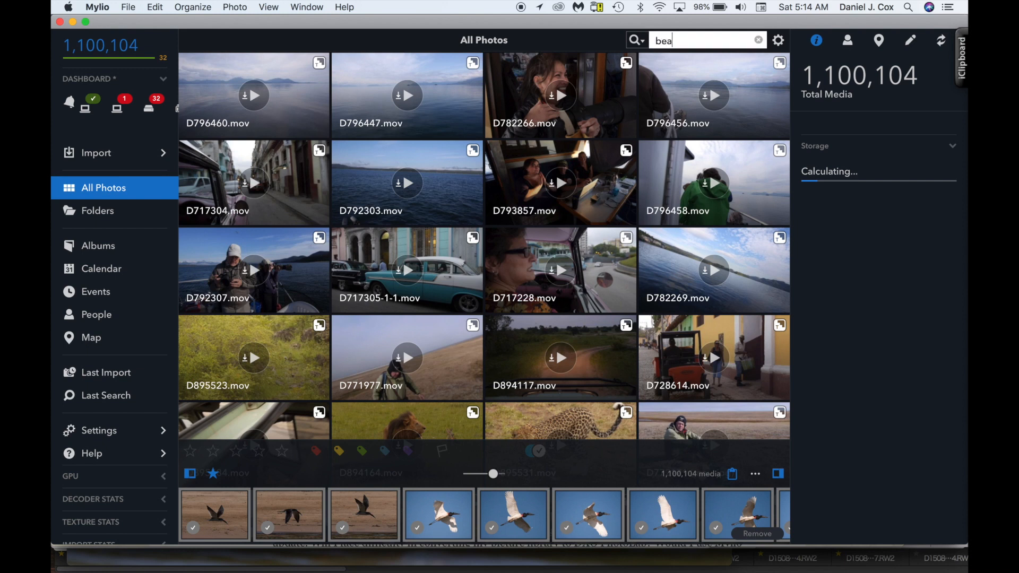
type("r")
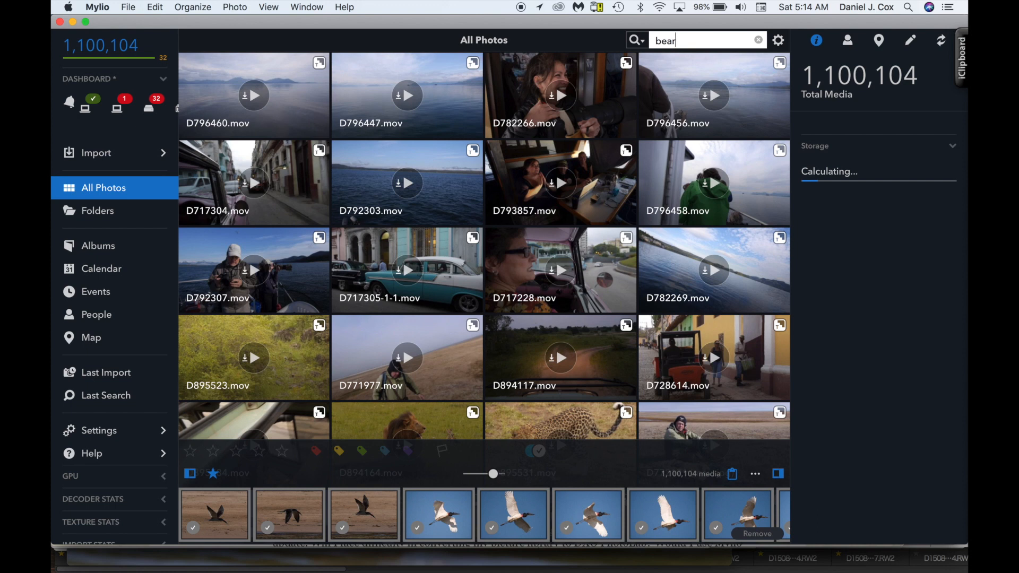
key("Return")
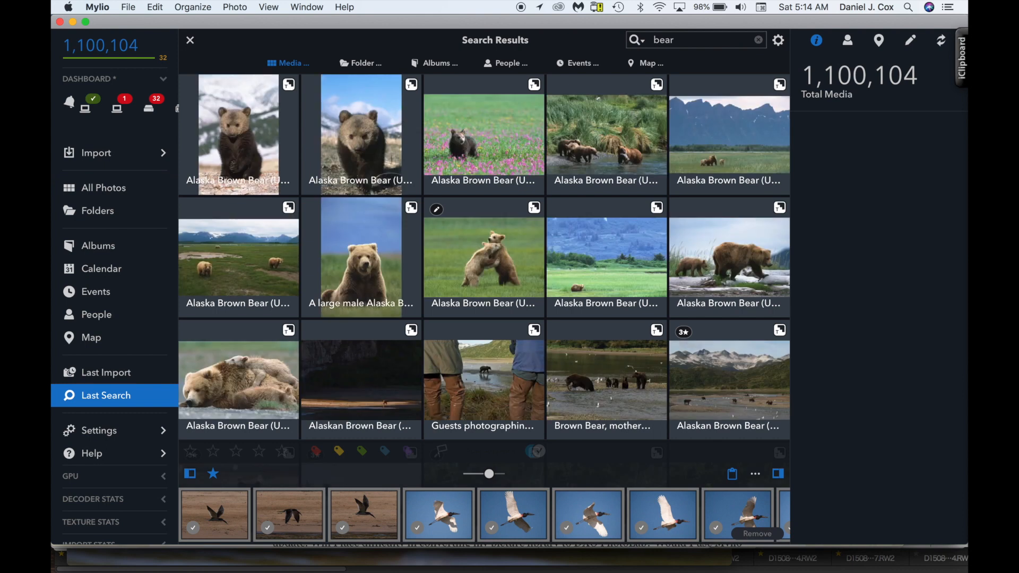
mouse_move(294, 109)
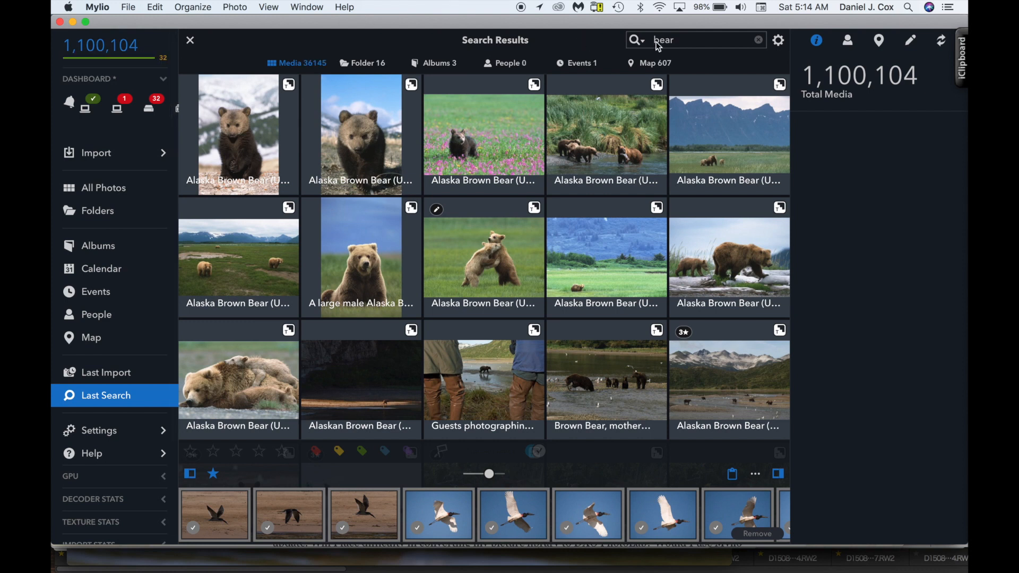
Step: Change the search to 'bird' and show the details of the first Northern Pygmy Owl result
left_click(676, 39)
type("b")
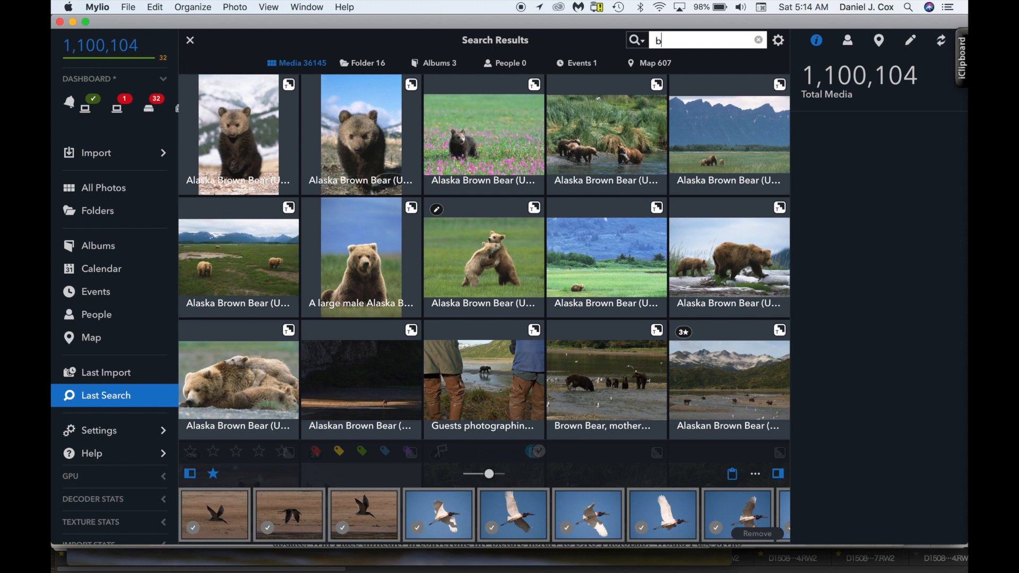
type("ird")
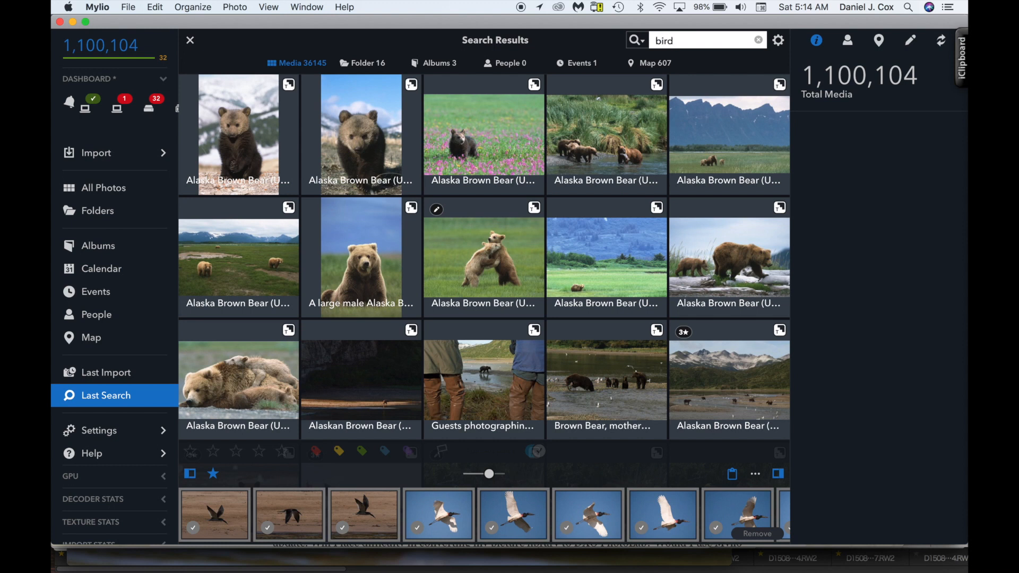
left_click(740, 39)
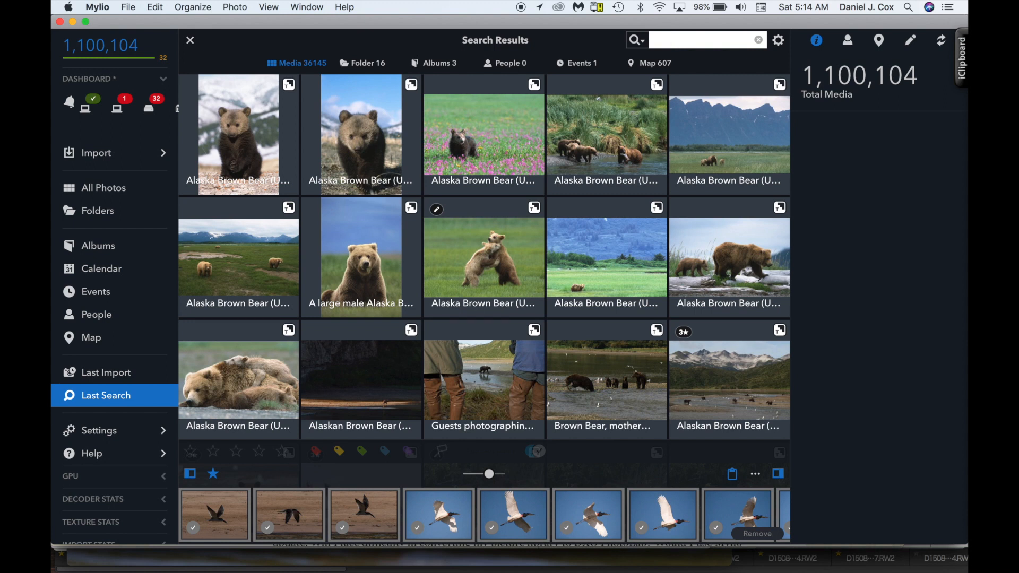
type("bird")
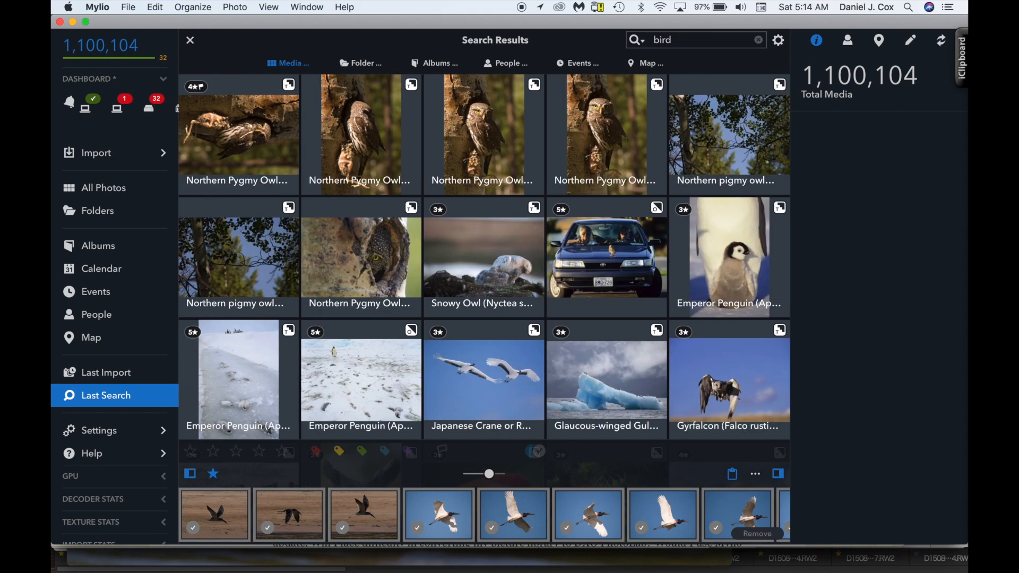
mouse_move(255, 134)
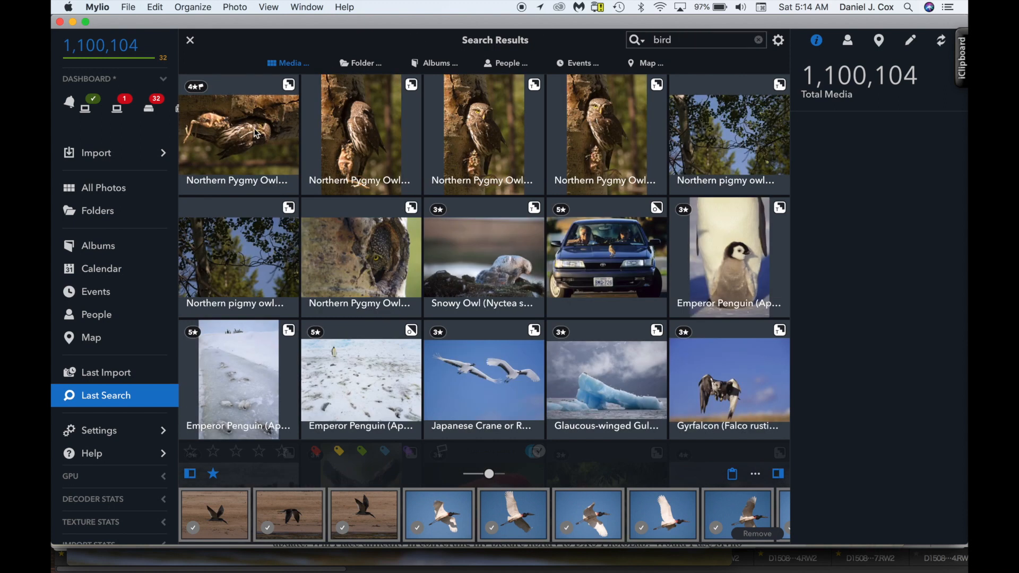
left_click(238, 132)
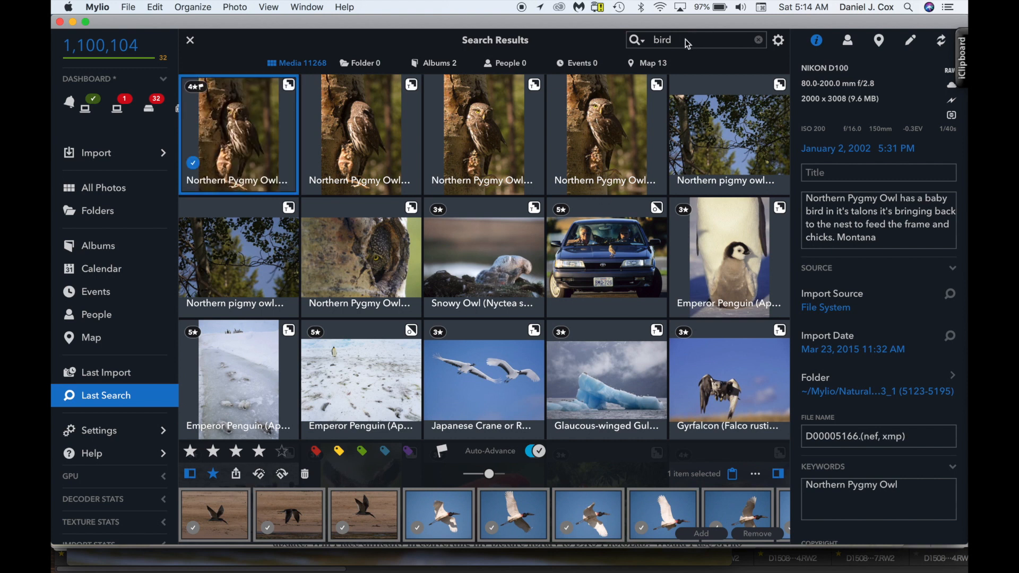
Step: Replace the 'bird' search term with 'dog' so the golden retriever photos fill the results
left_click(695, 39)
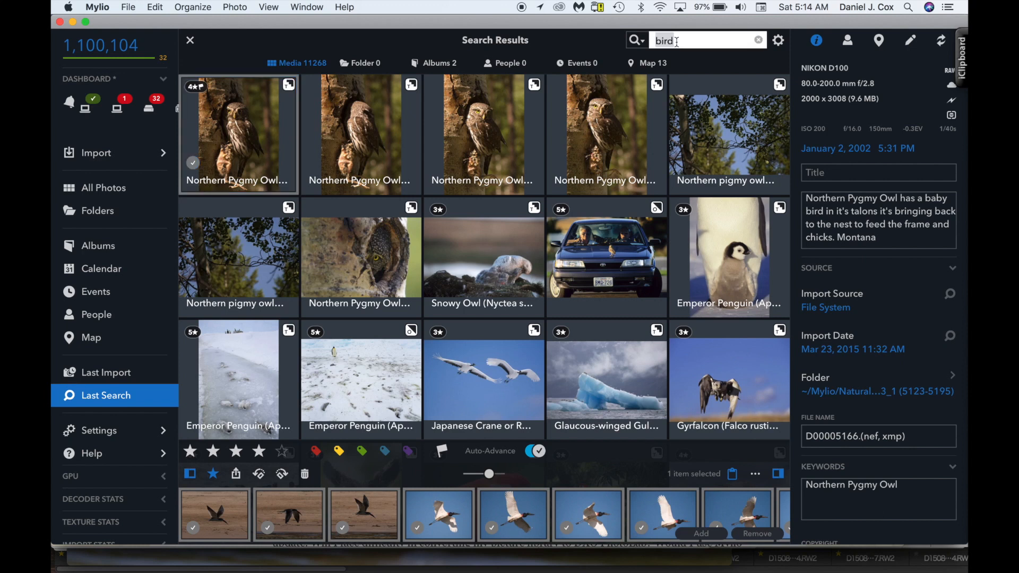
type("d")
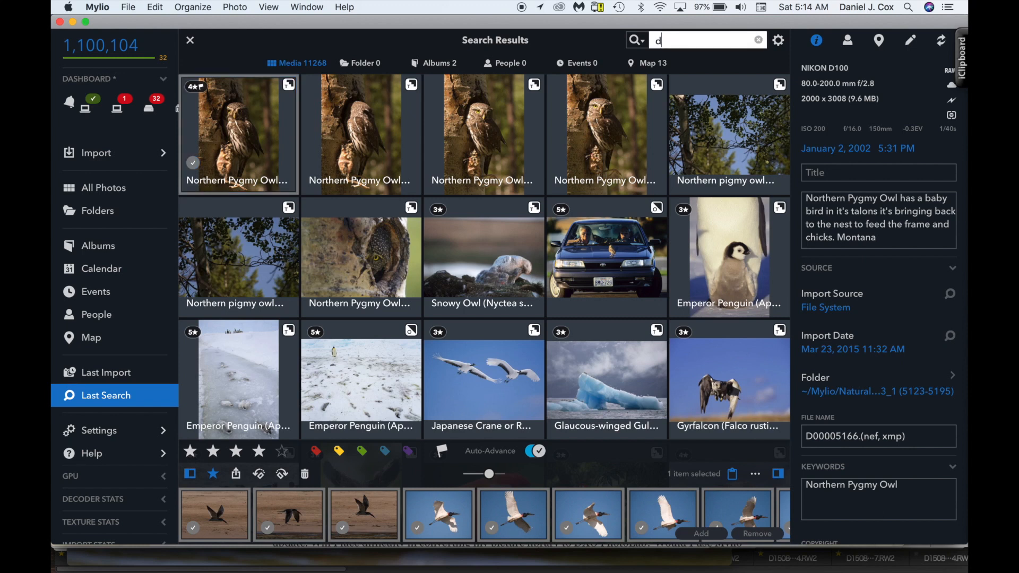
type("og")
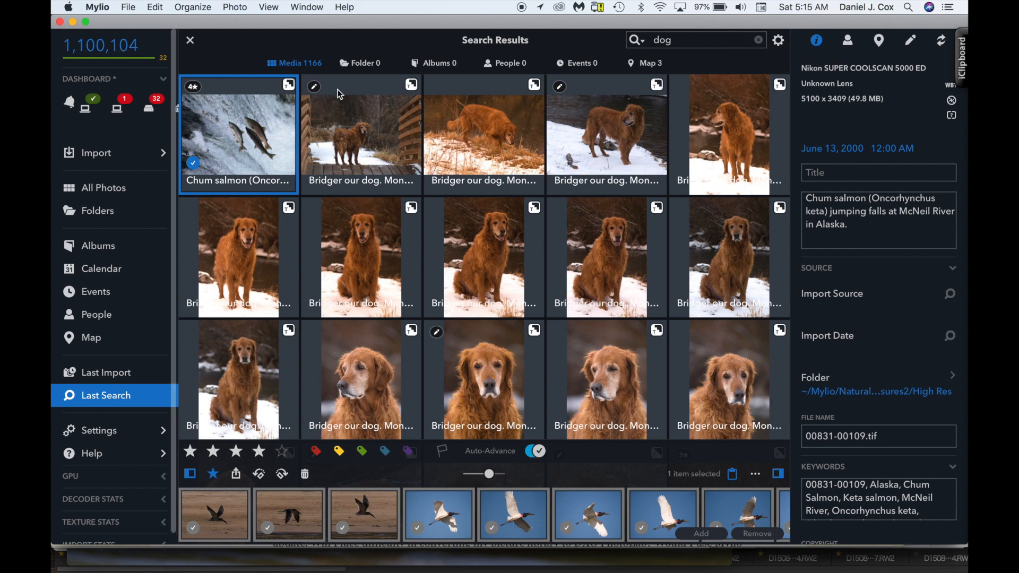
mouse_move(555, 187)
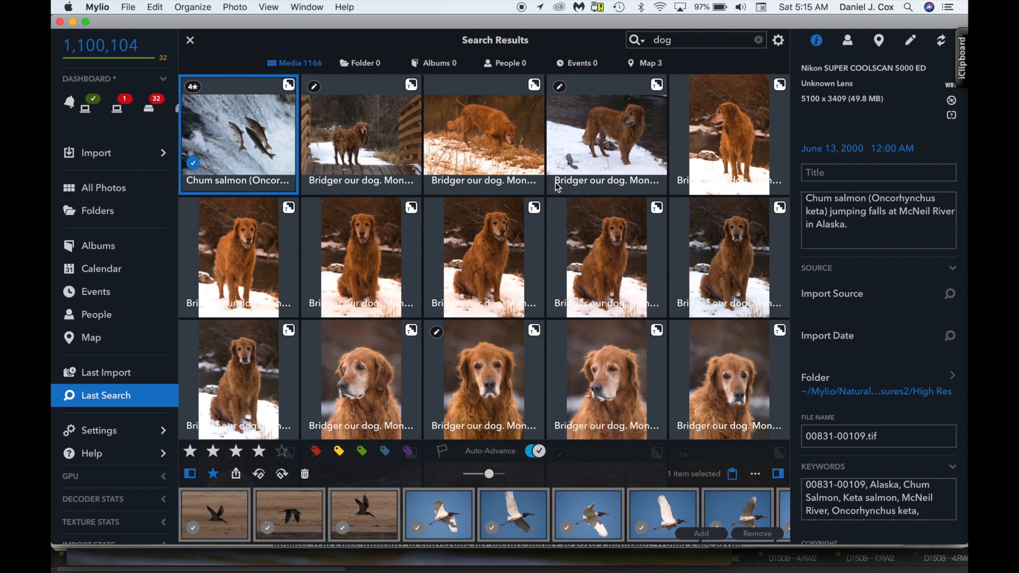
mouse_move(516, 181)
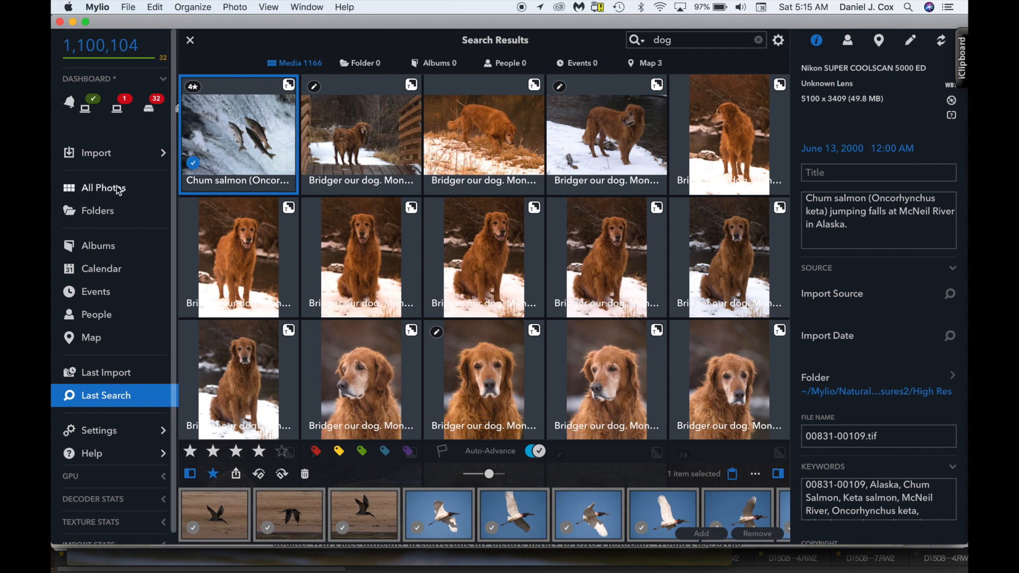
mouse_move(111, 216)
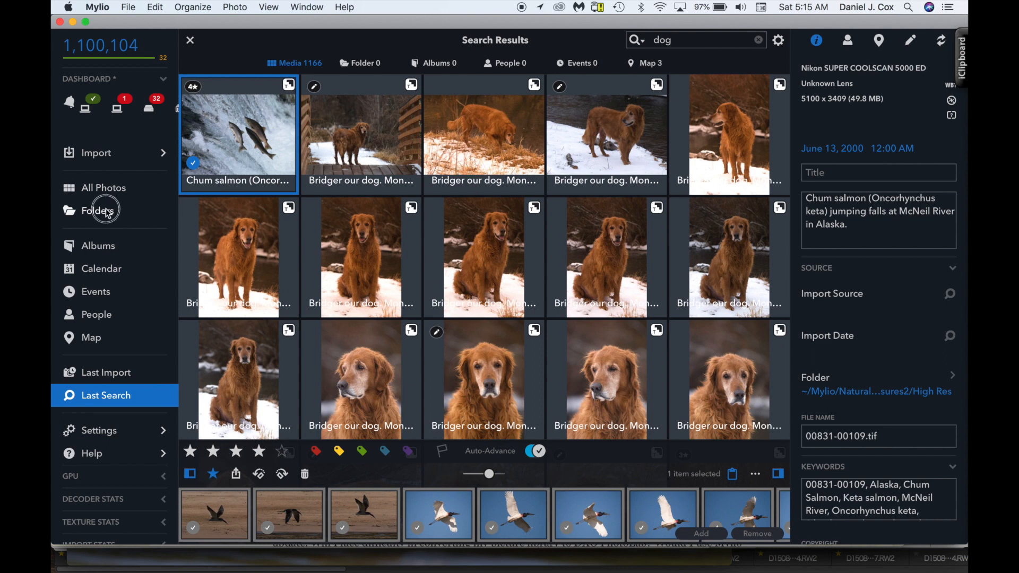
Step: Browse by folder into the Pantanal 2018-07-23 day and select the blue macaw photo D1511665
left_click(102, 210)
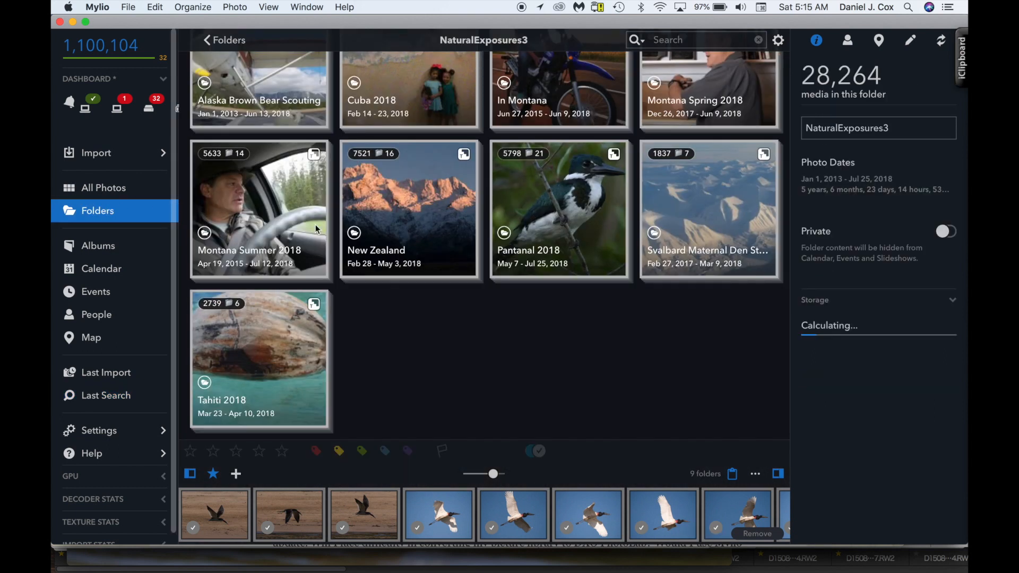
mouse_move(572, 202)
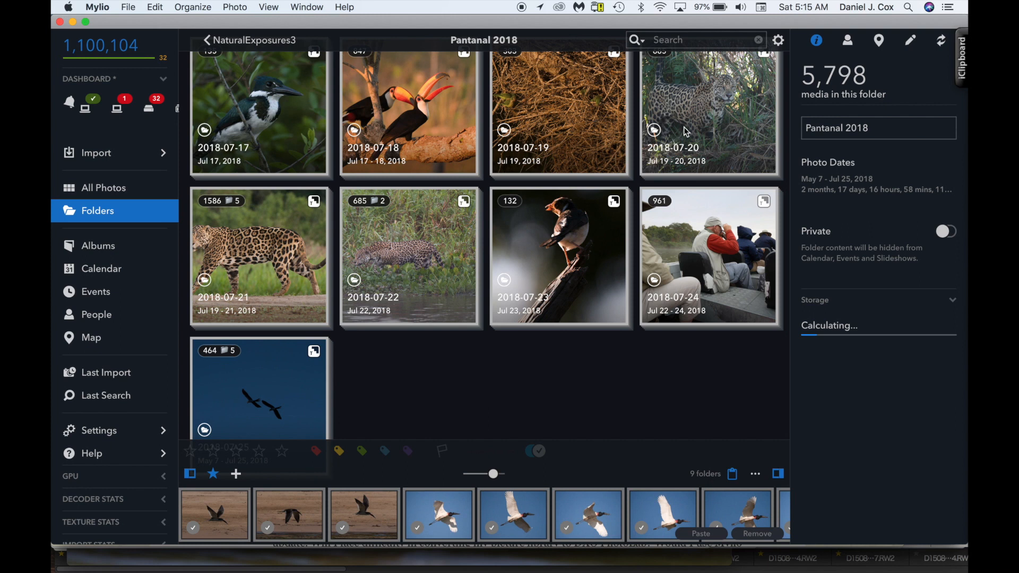
double_click(560, 253)
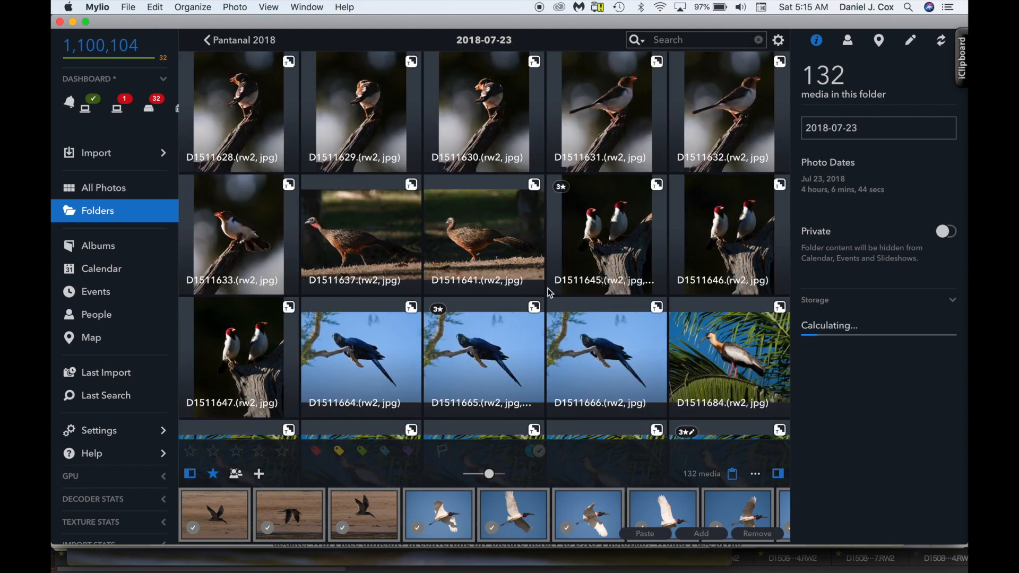
left_click(483, 357)
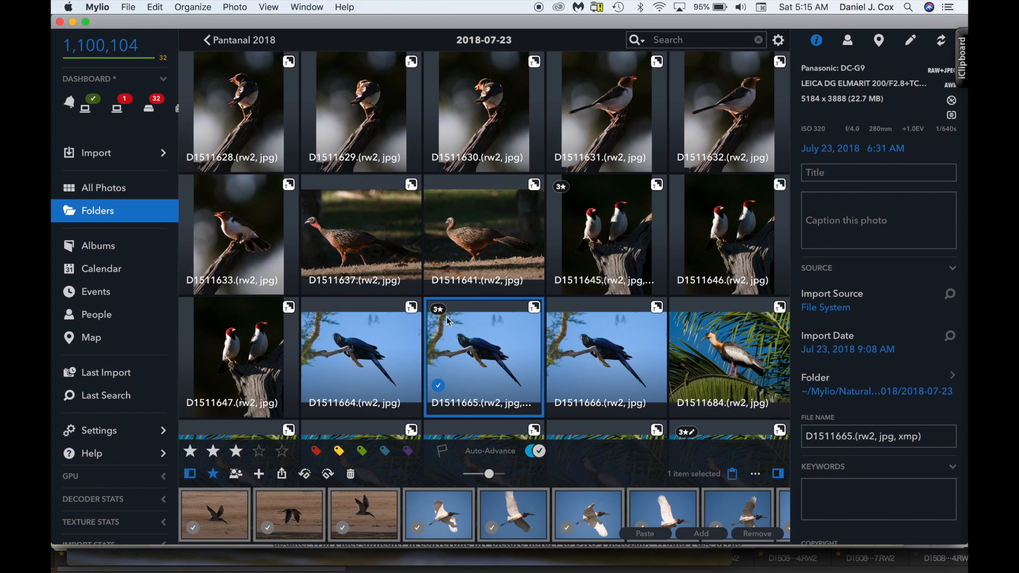
Step: Send the D1511665 macaw photo to DXOPhotoLab1 via Photo > Open With
left_click(233, 8)
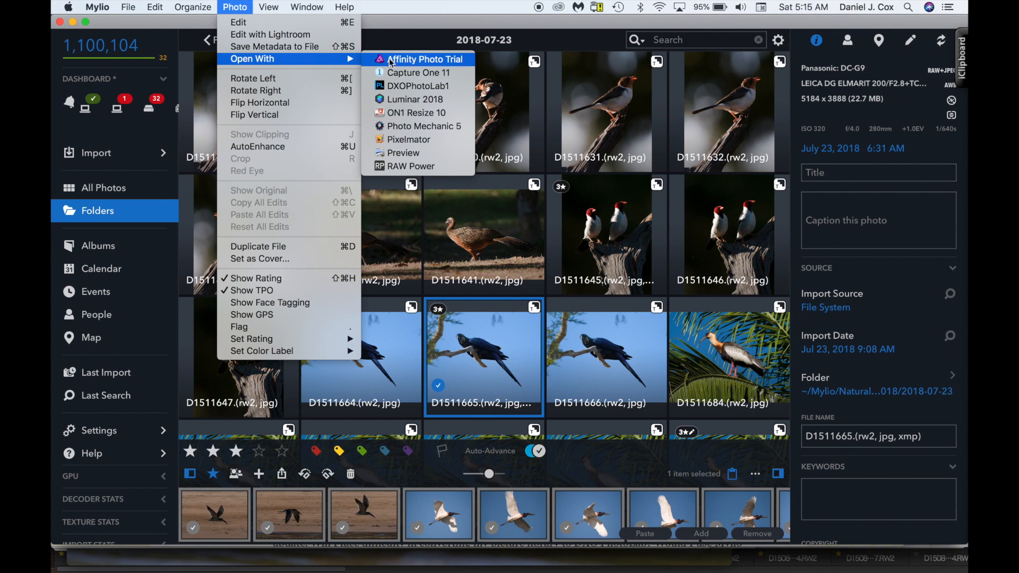
mouse_move(416, 60)
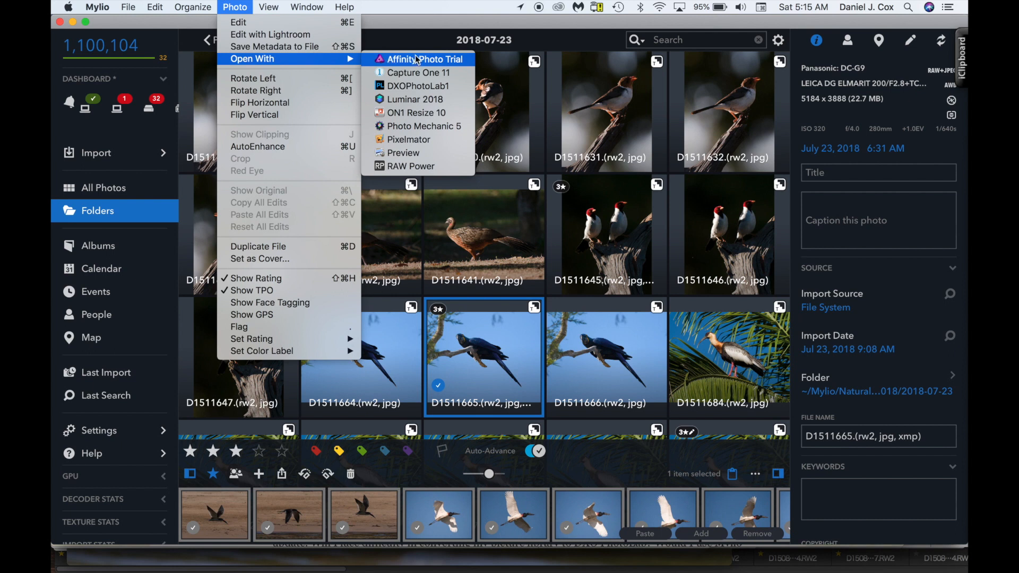
mouse_move(418, 72)
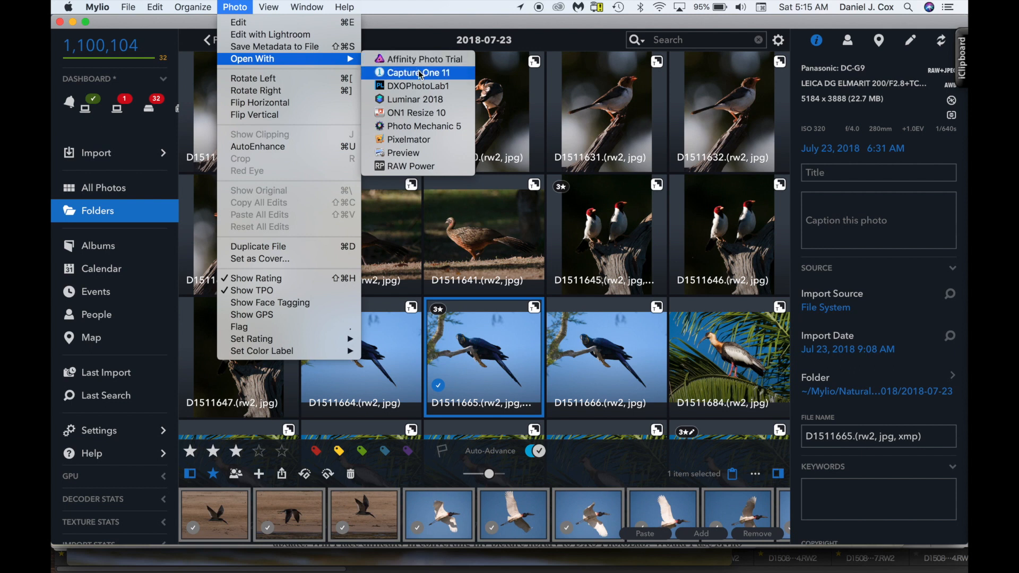
mouse_move(417, 86)
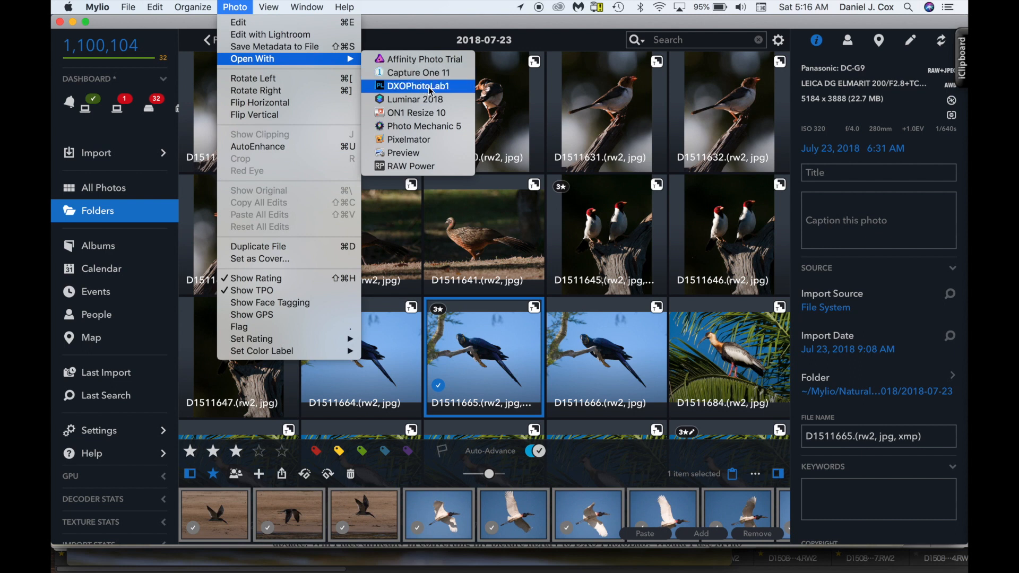
mouse_move(414, 98)
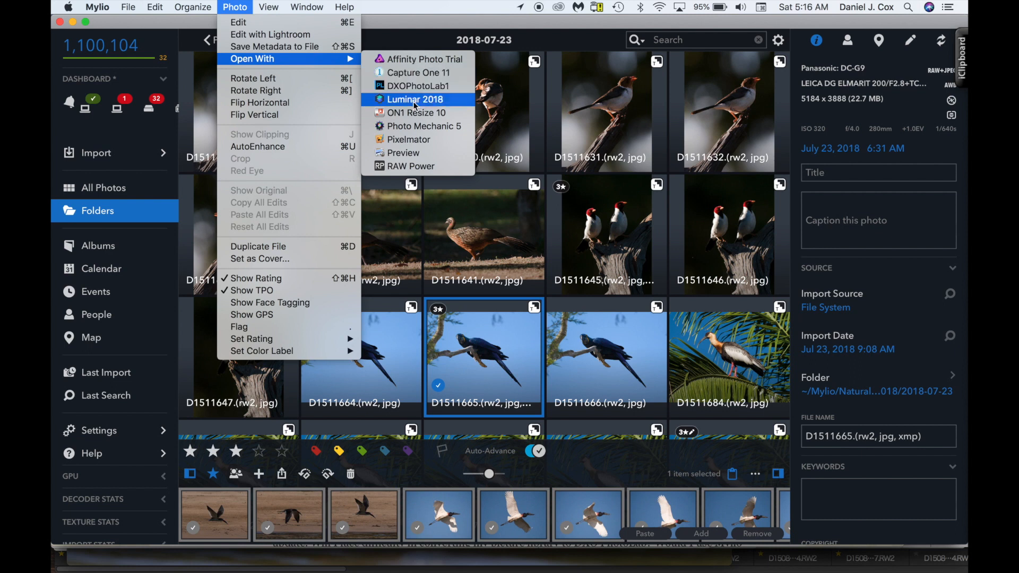
mouse_move(413, 113)
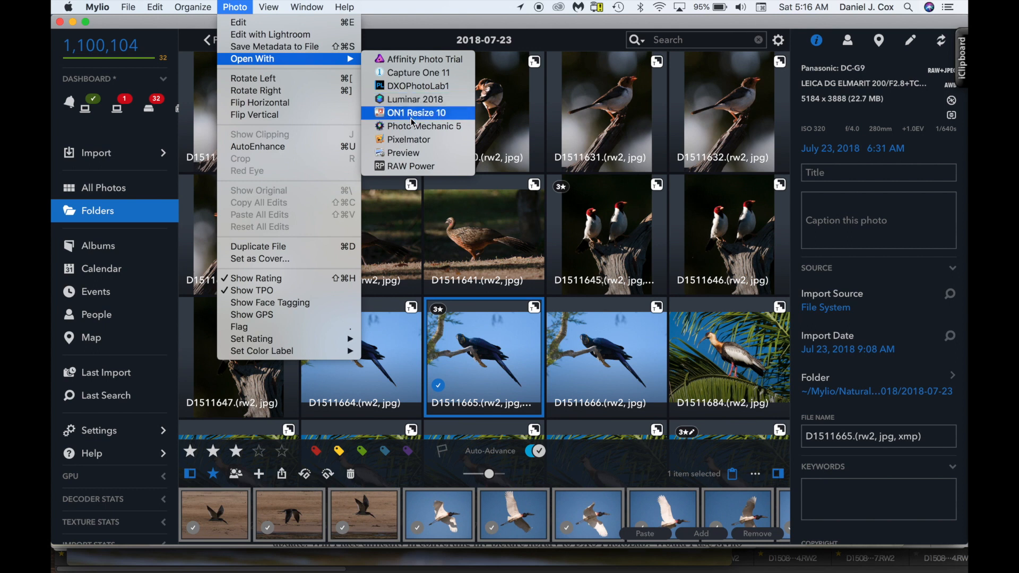
mouse_move(415, 100)
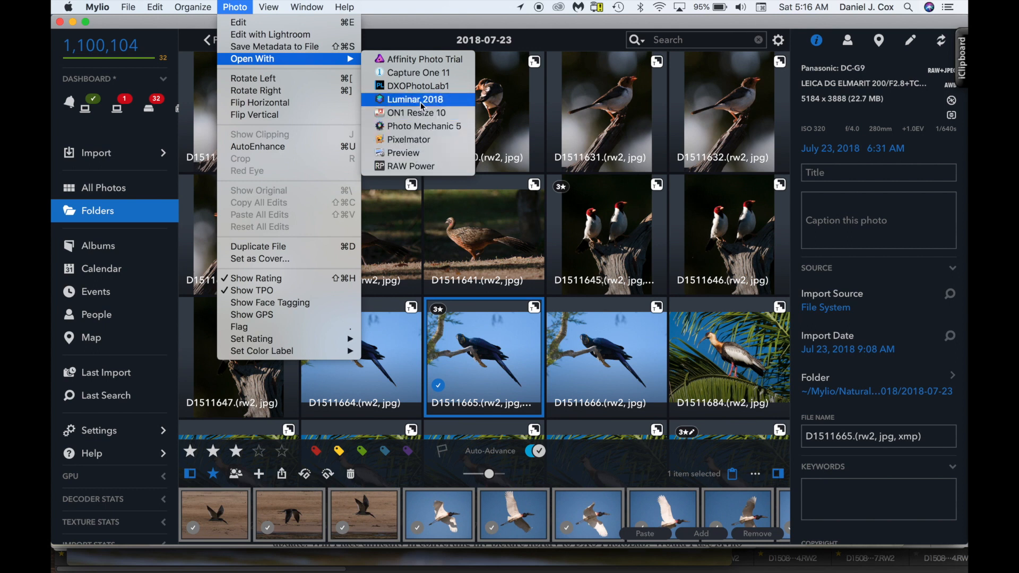
mouse_move(417, 86)
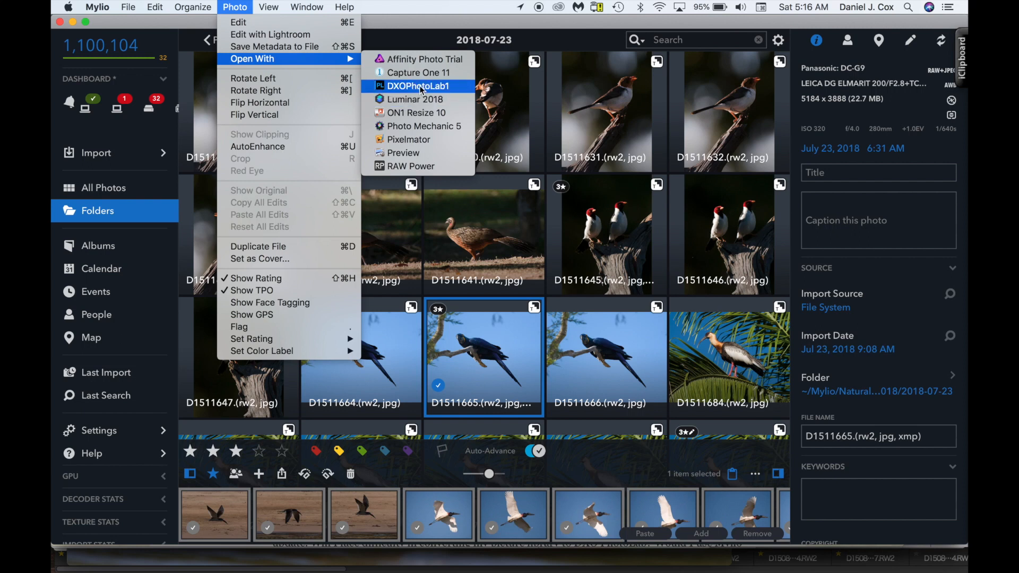
left_click(418, 86)
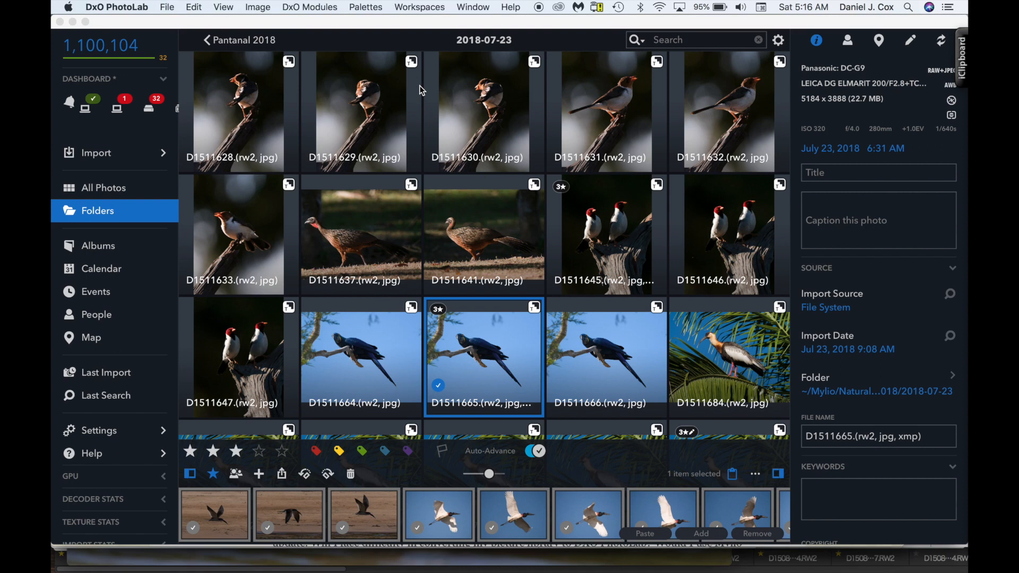
Step: Open the macaw RAW for editing in DxO PhotoLab and activate the Crop tool on it
double_click(484, 357)
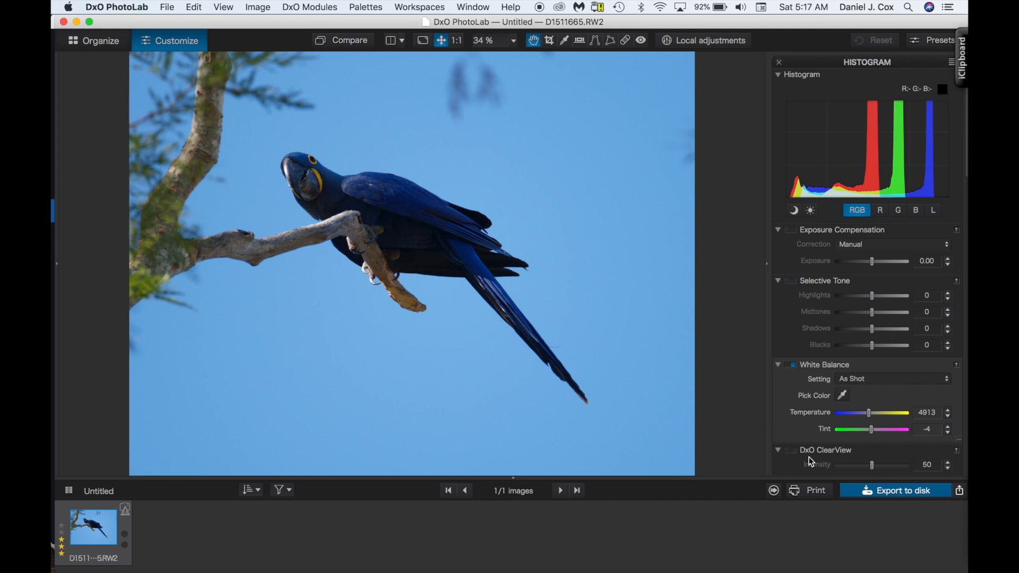
mouse_move(887, 492)
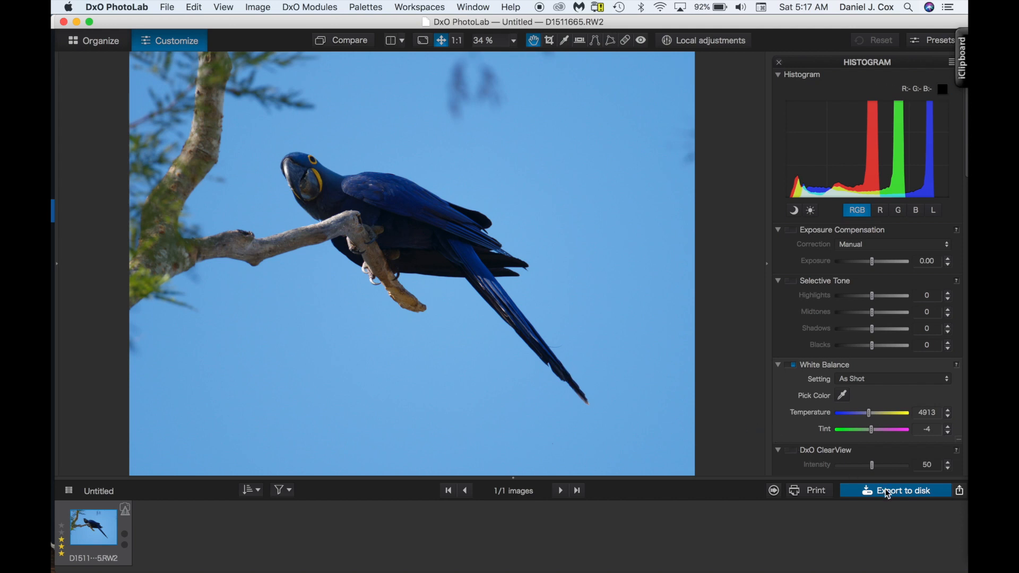
mouse_move(383, 143)
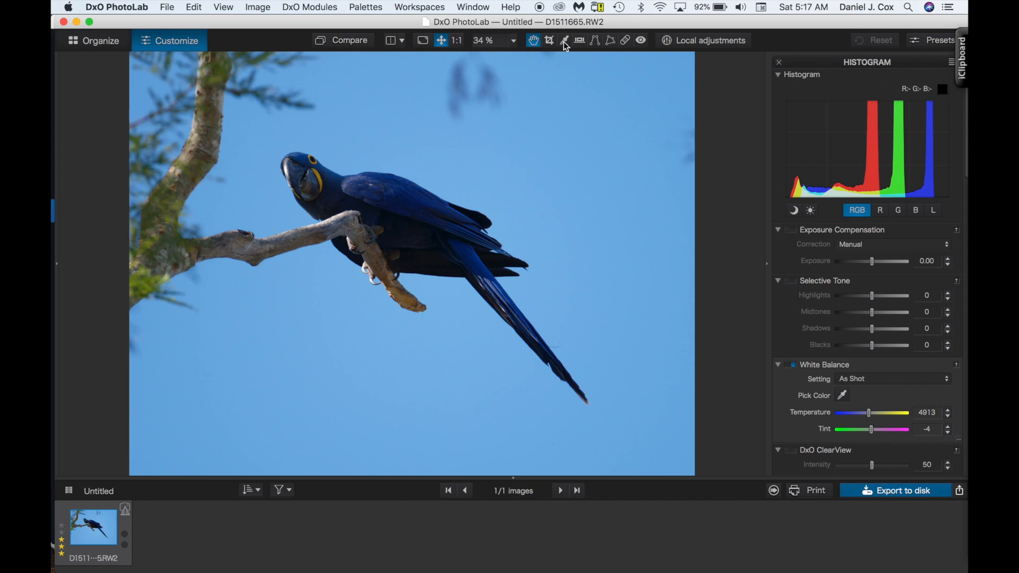
left_click(549, 40)
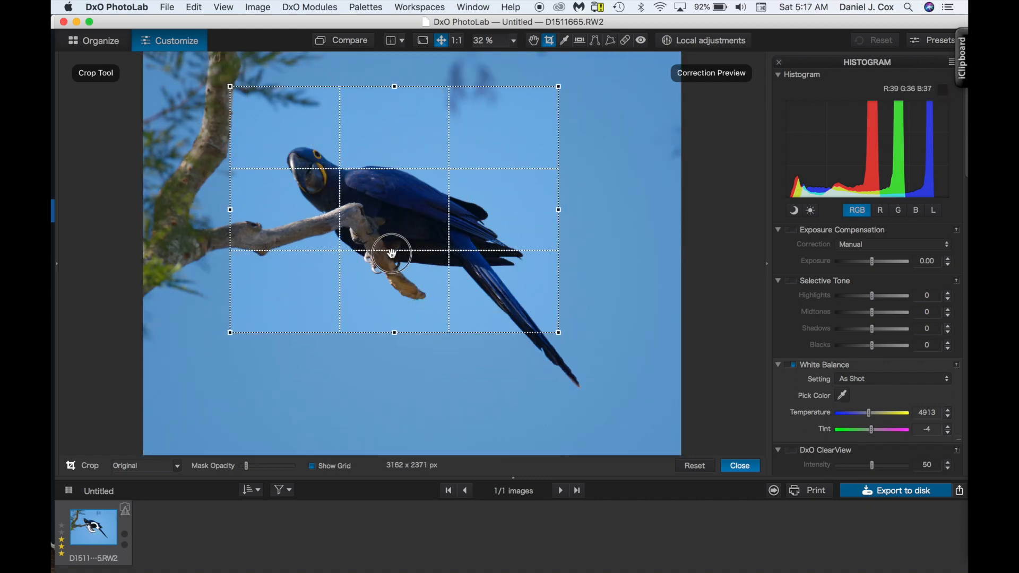
Step: Finish the tighter crop around the macaw with exposure at 0.34 and go to Export to disk
left_click(739, 465)
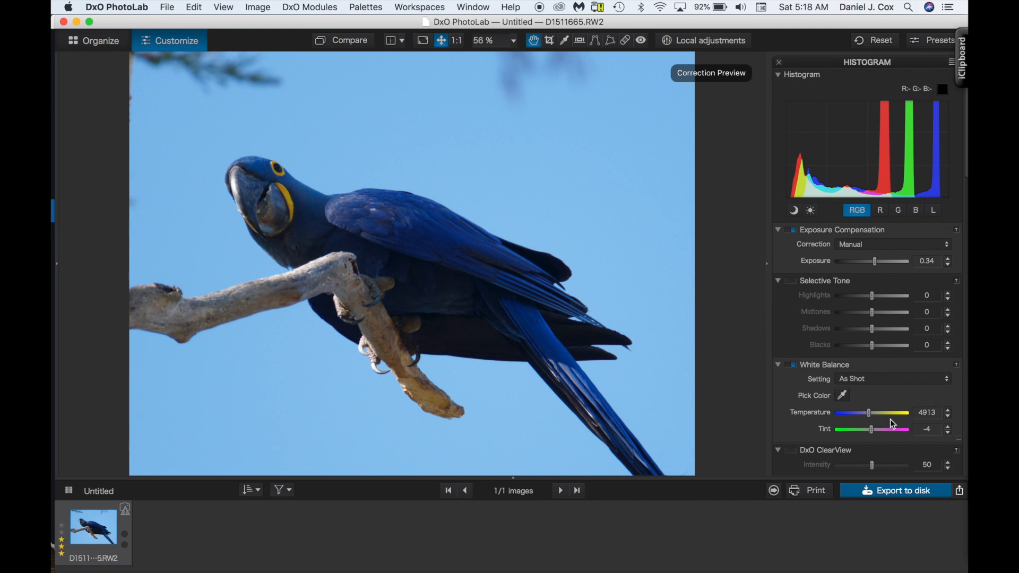
left_click(902, 490)
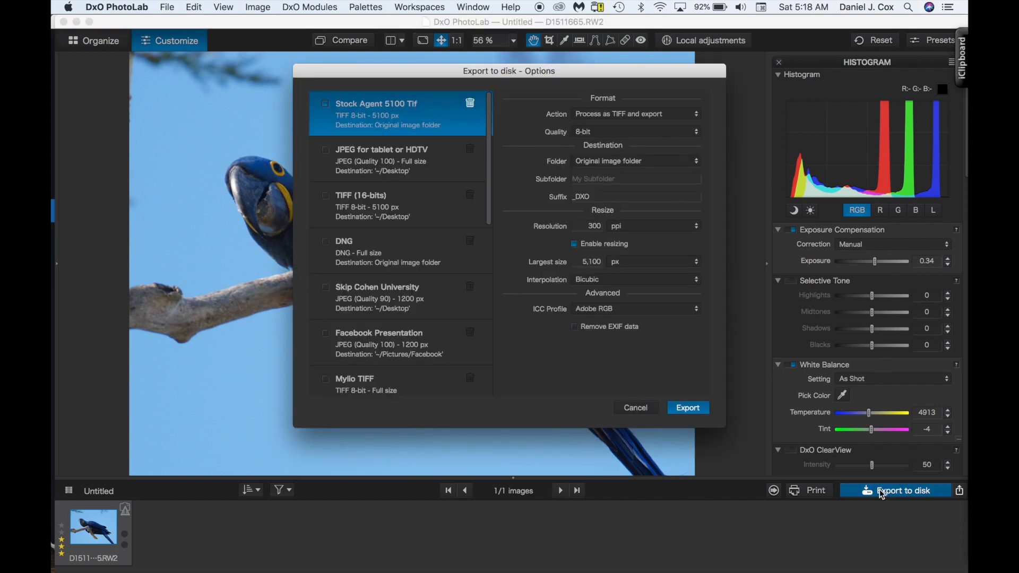
Step: Scroll through the Stock Agent 5100 Tif preset: TIFF 8-bit, original image folder, suffix _DXO
scroll("down", 3)
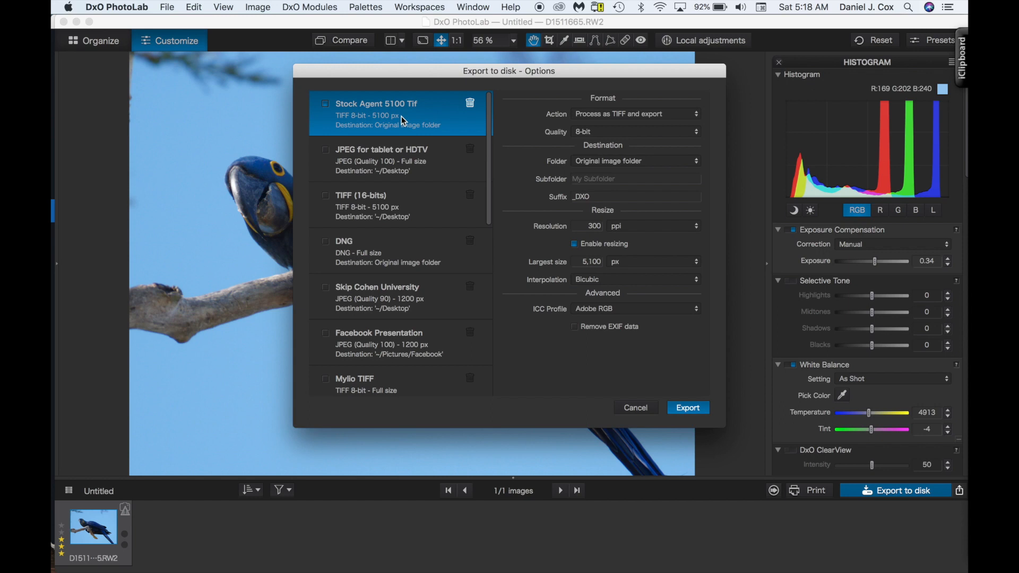
mouse_move(577, 129)
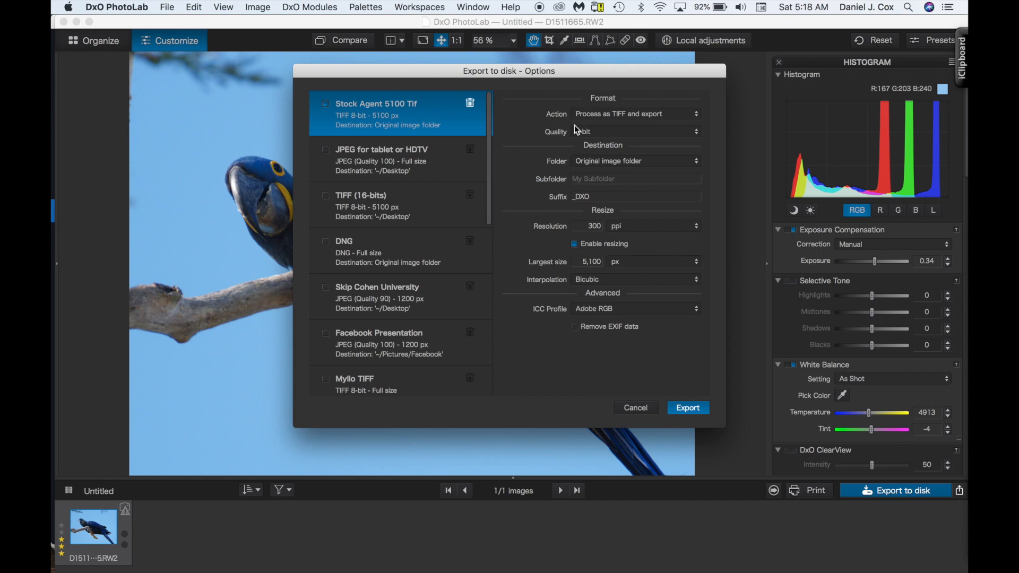
mouse_move(567, 138)
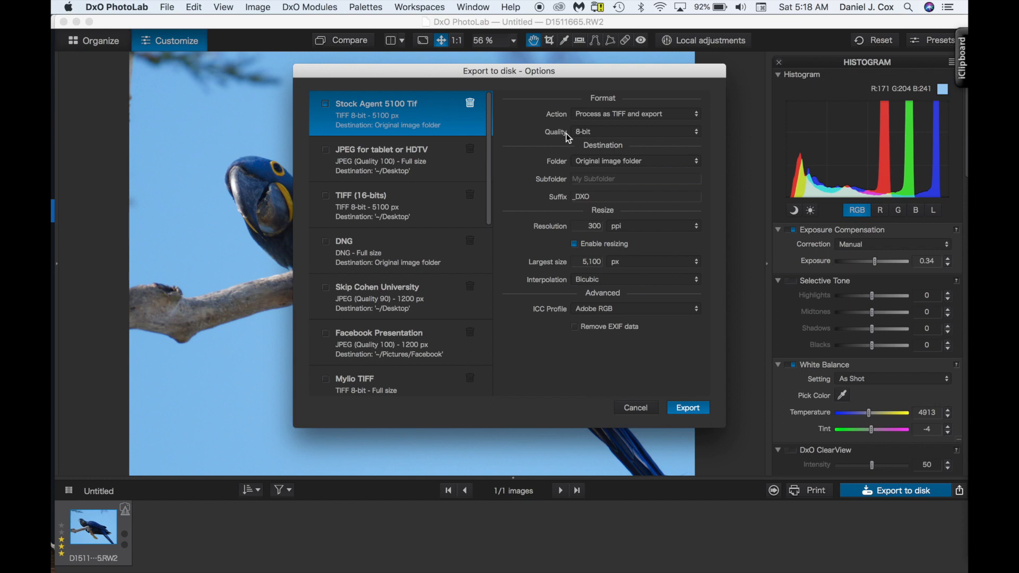
mouse_move(574, 169)
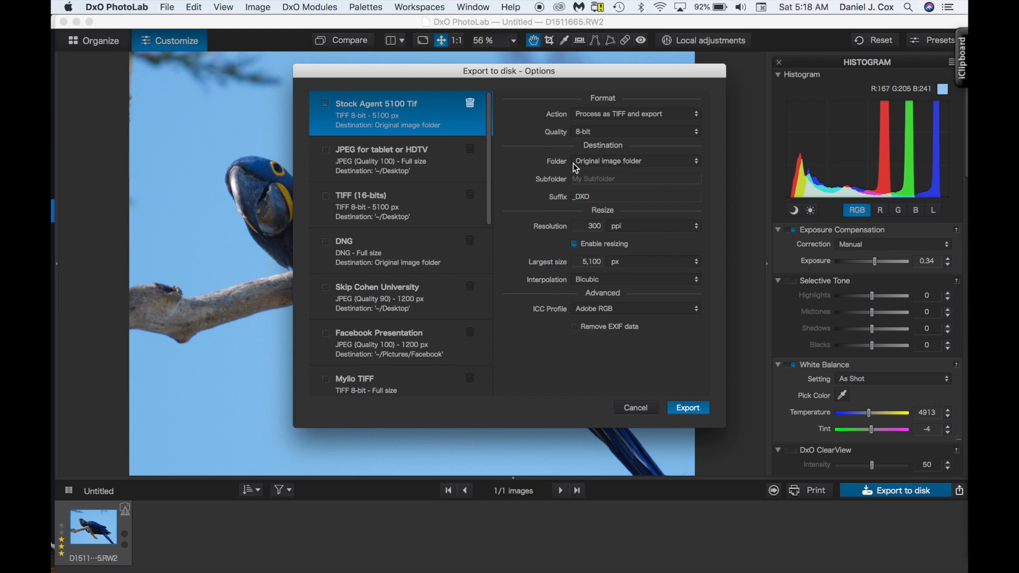
mouse_move(636, 168)
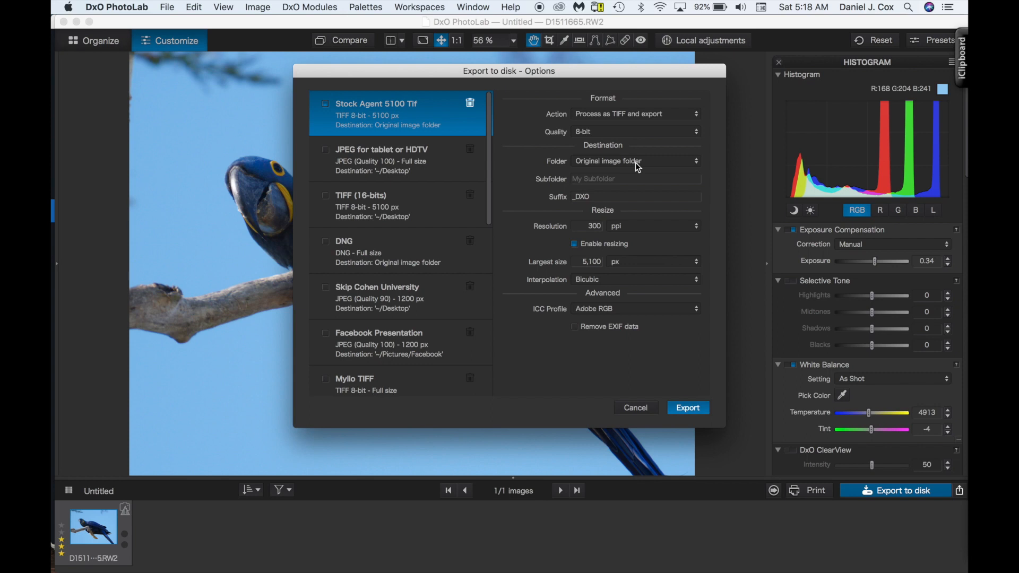
mouse_move(861, 328)
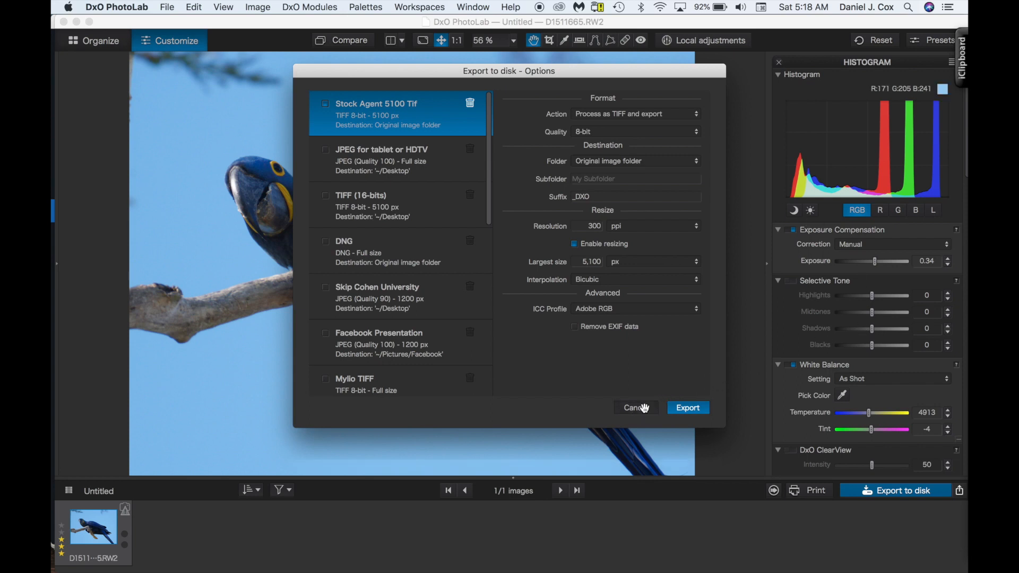
Step: Cancel, return to Export to disk, and export the macaw with the Stock Agent 5100 Tif preset
left_click(635, 407)
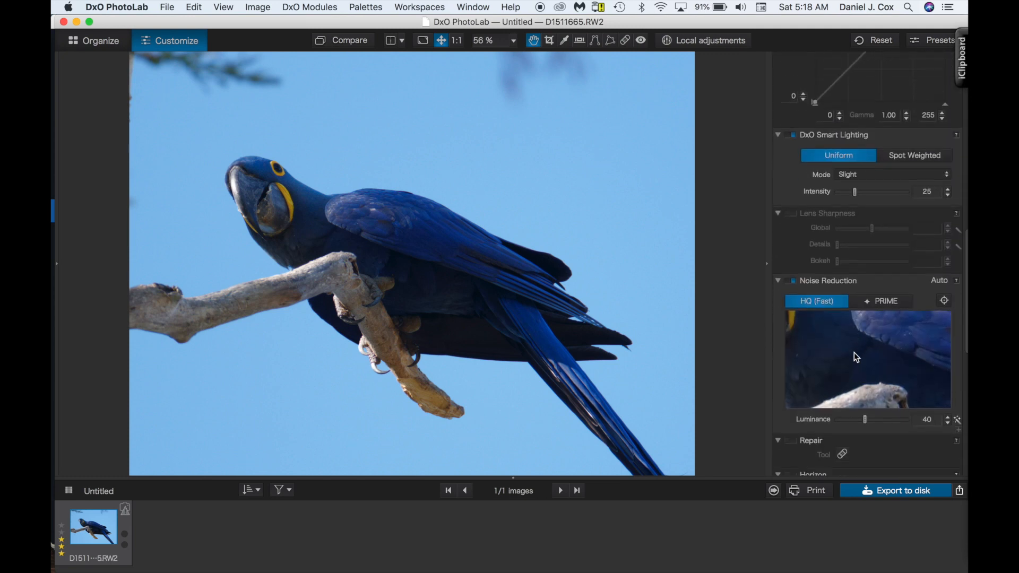
left_click(902, 491)
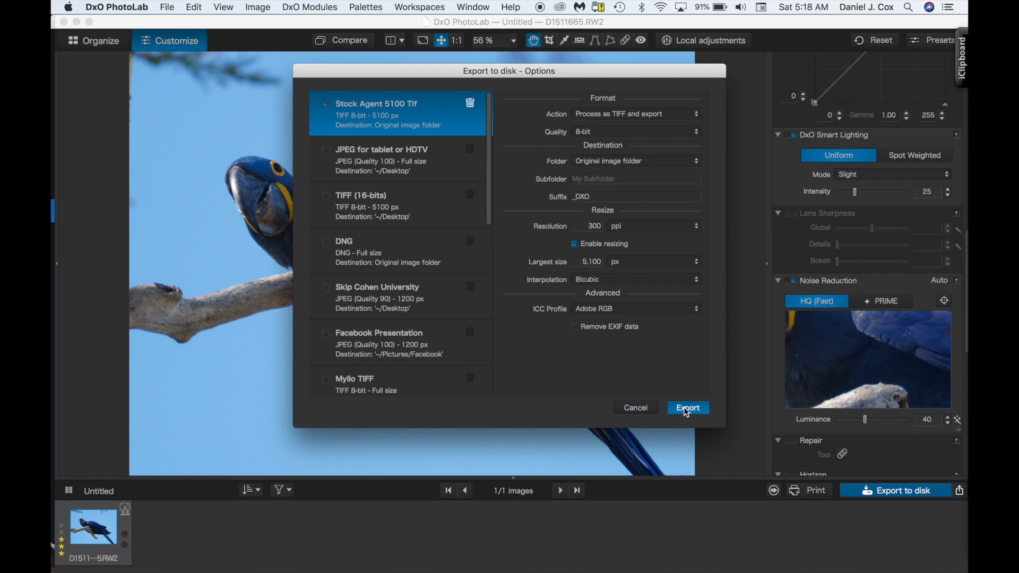
left_click(686, 408)
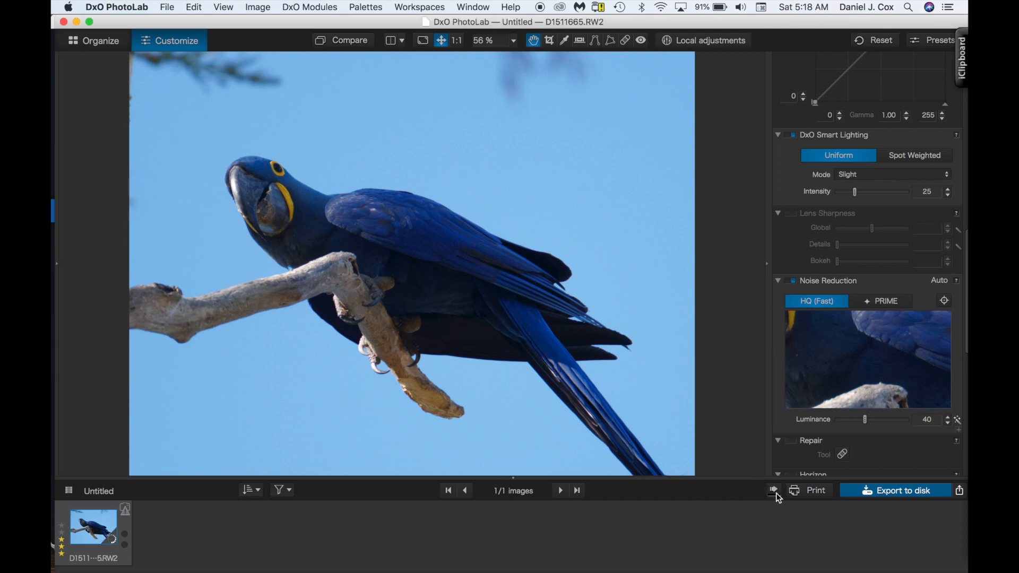
mouse_move(564, 524)
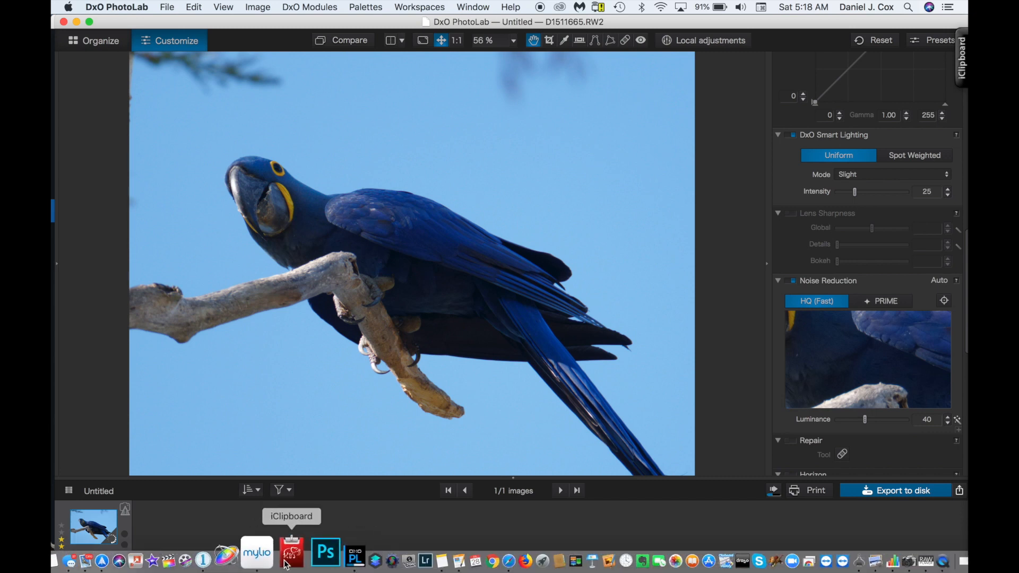
Step: Return to Mylio and view the exported D1511665_DXO.tif sitting beside the original macaw photo
left_click(256, 553)
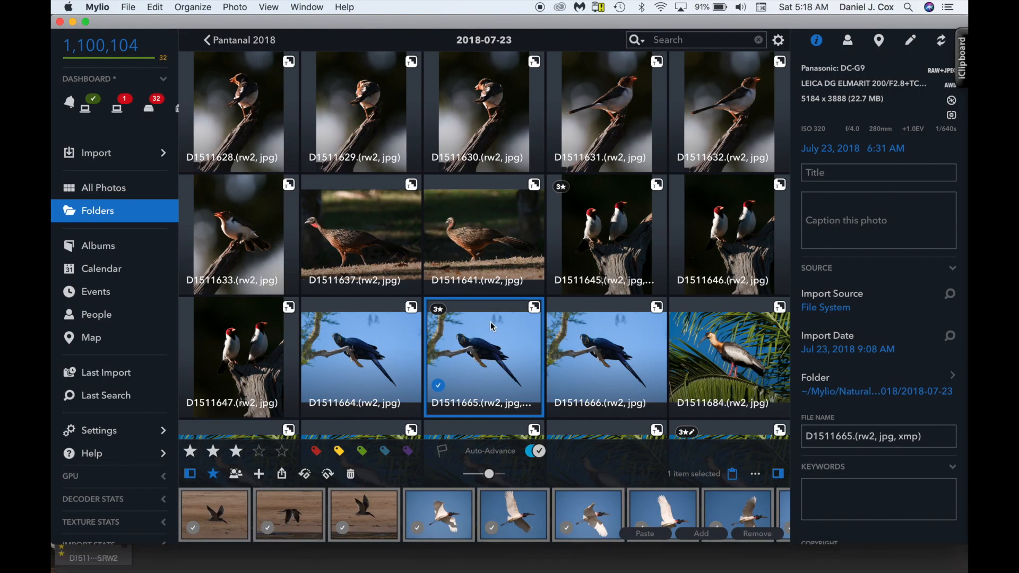
mouse_move(489, 361)
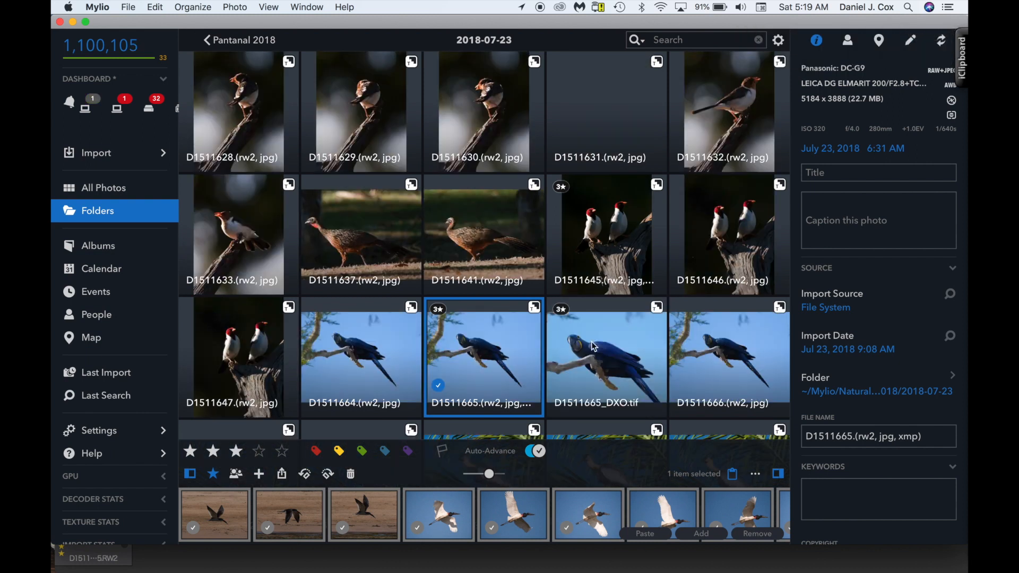
mouse_move(600, 357)
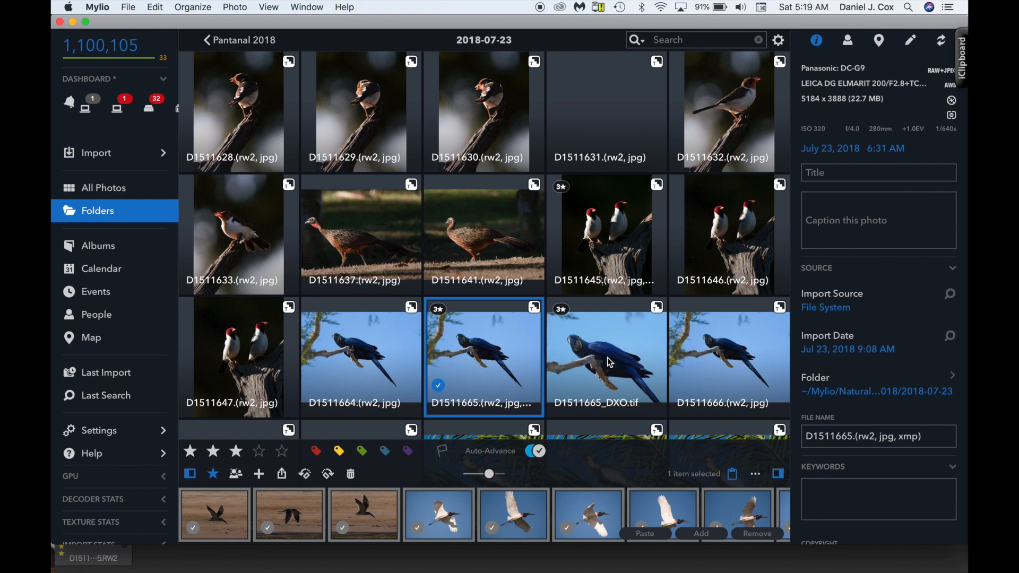
mouse_move(612, 363)
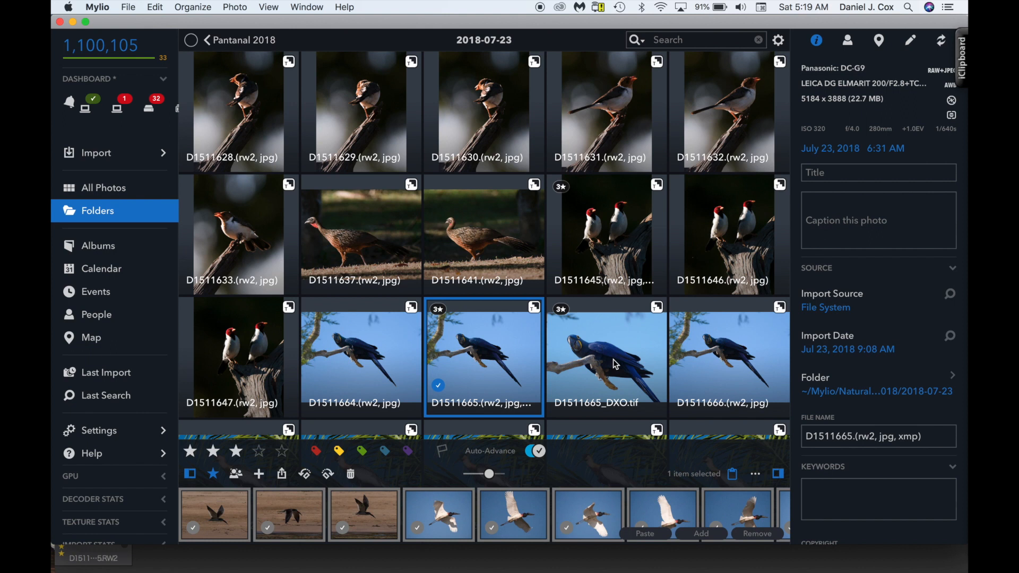
mouse_move(611, 365)
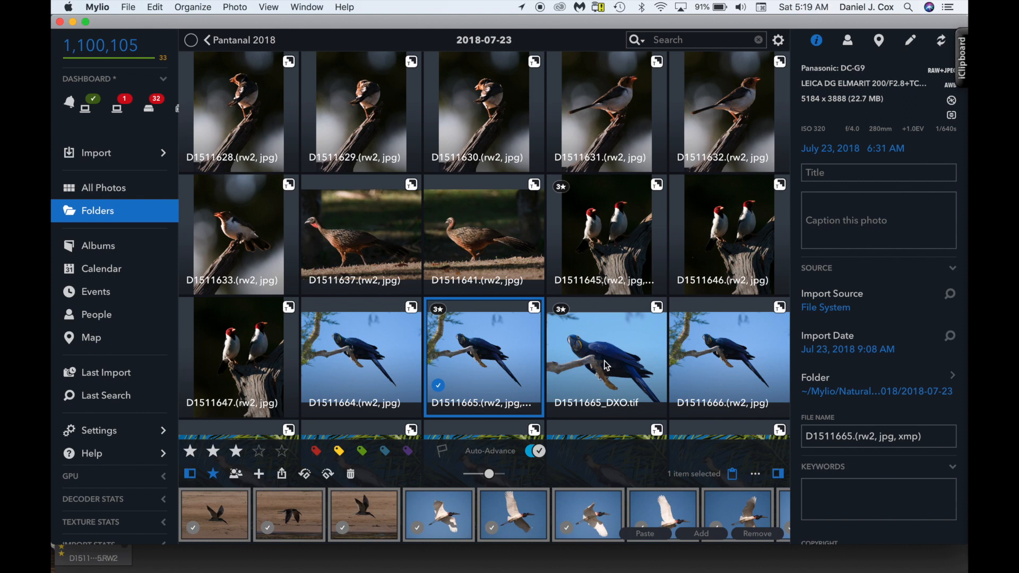
double_click(605, 356)
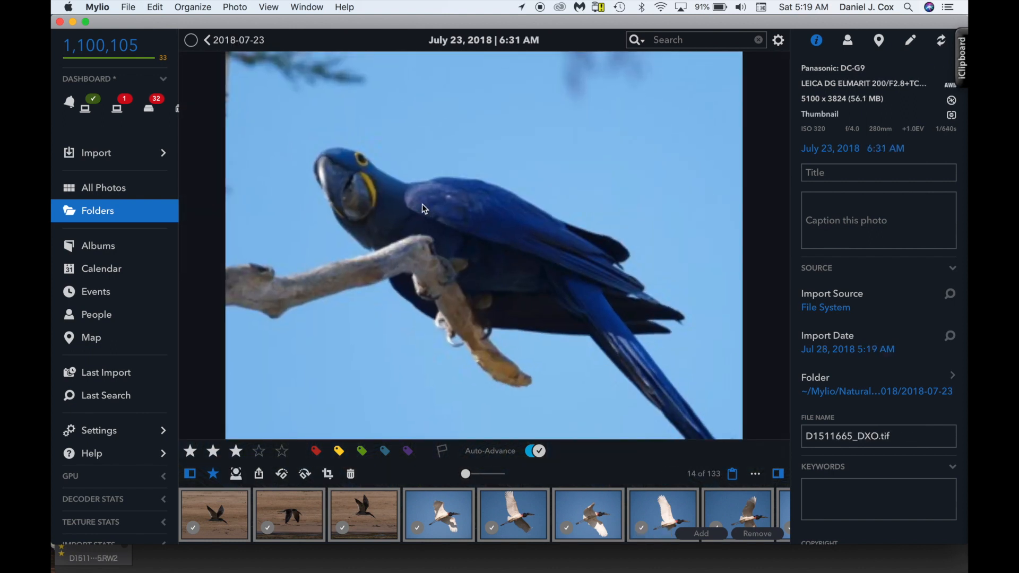